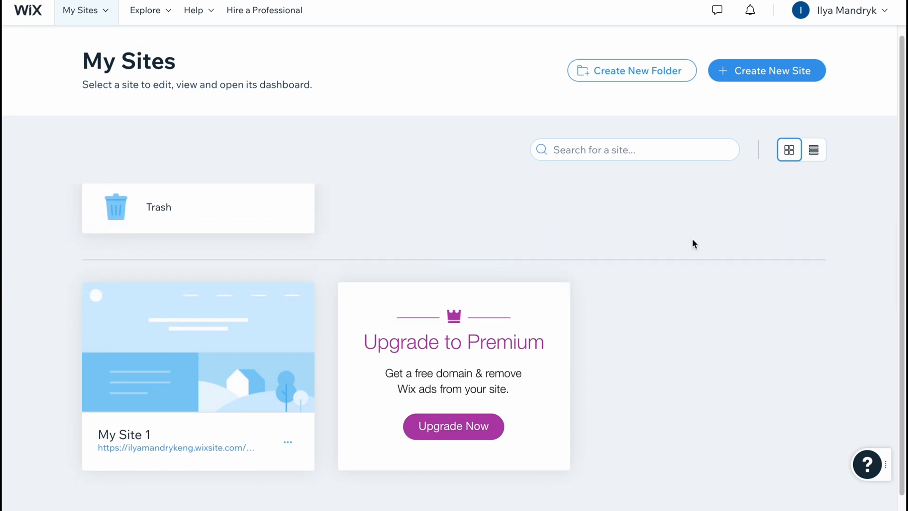
mouse_move(698, 246)
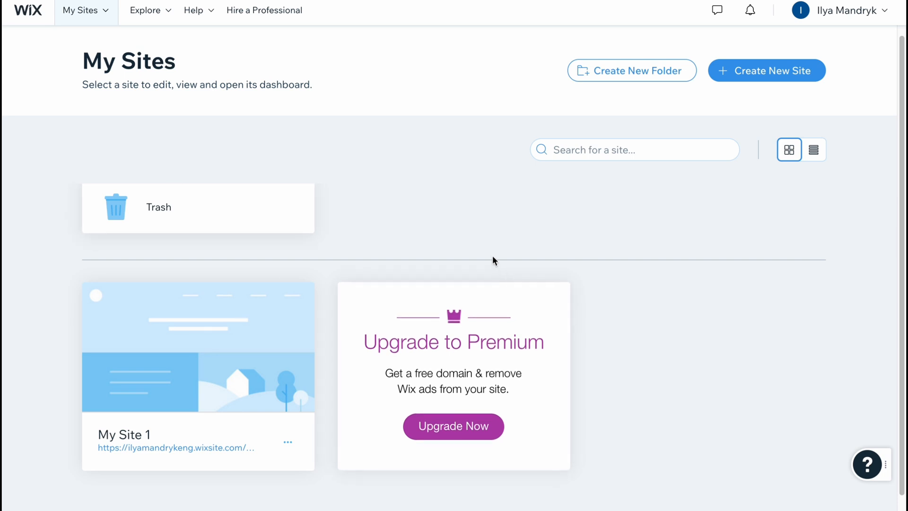
mouse_move(730, 127)
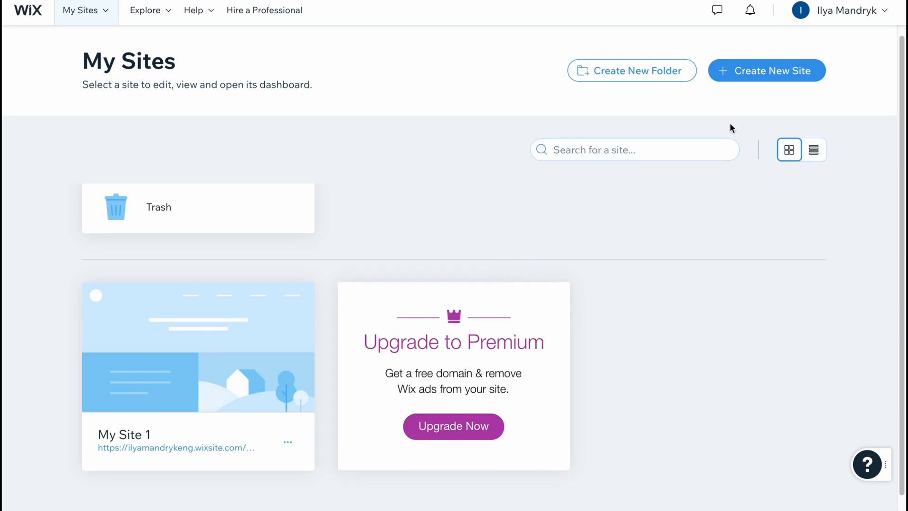
Step: Create a new Wix site, name it HelperMan and continue to the feature step
left_click(766, 70)
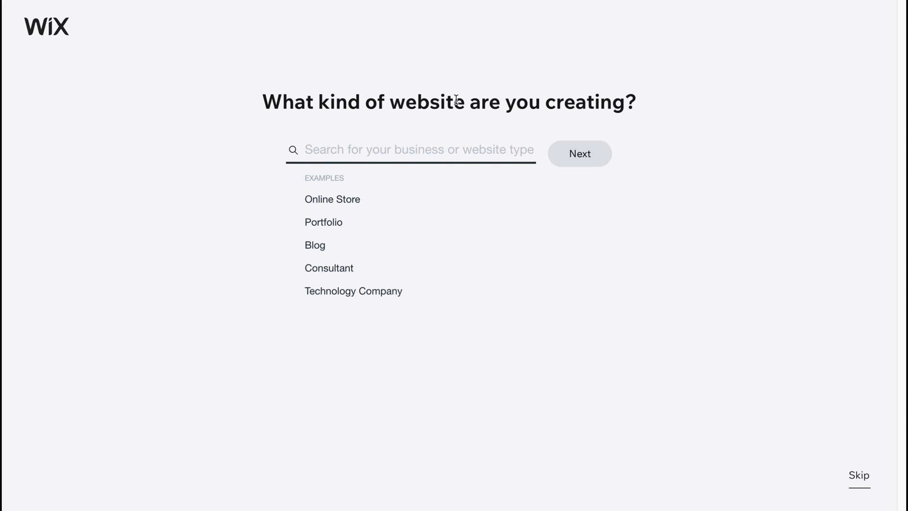
mouse_move(655, 148)
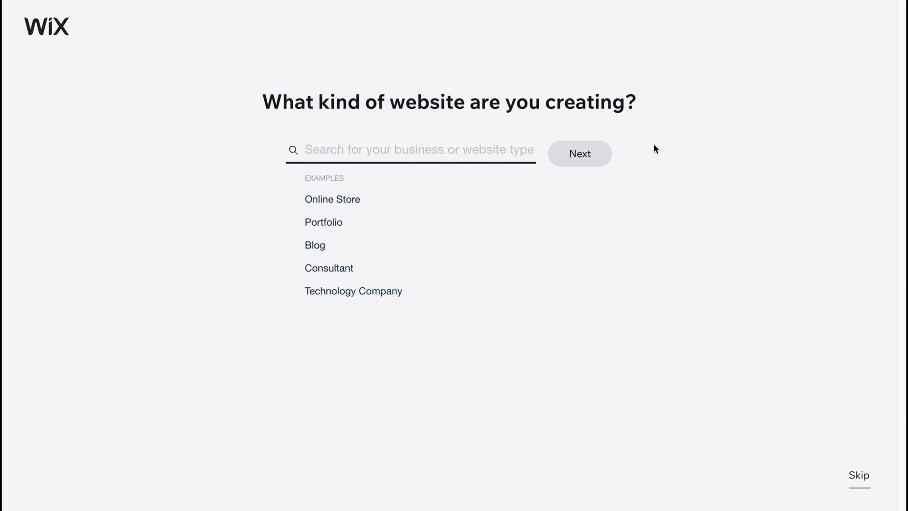
mouse_move(852, 475)
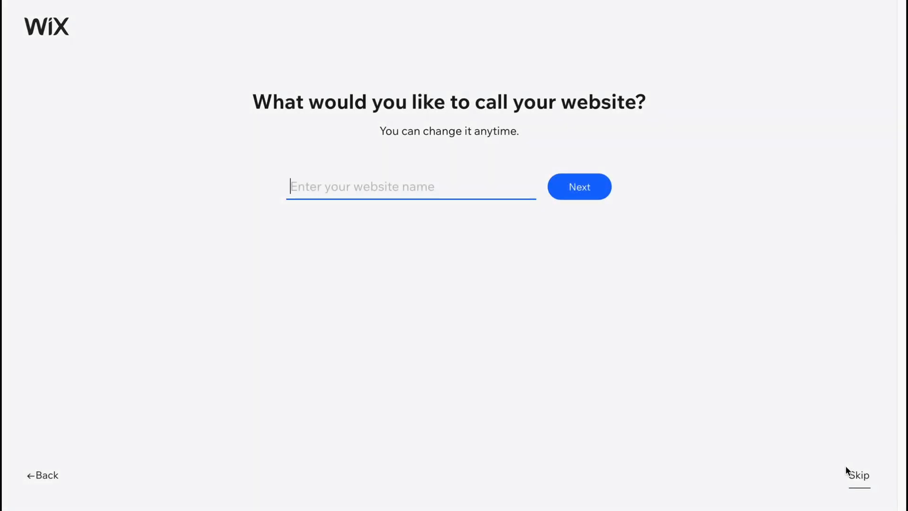
mouse_move(446, 170)
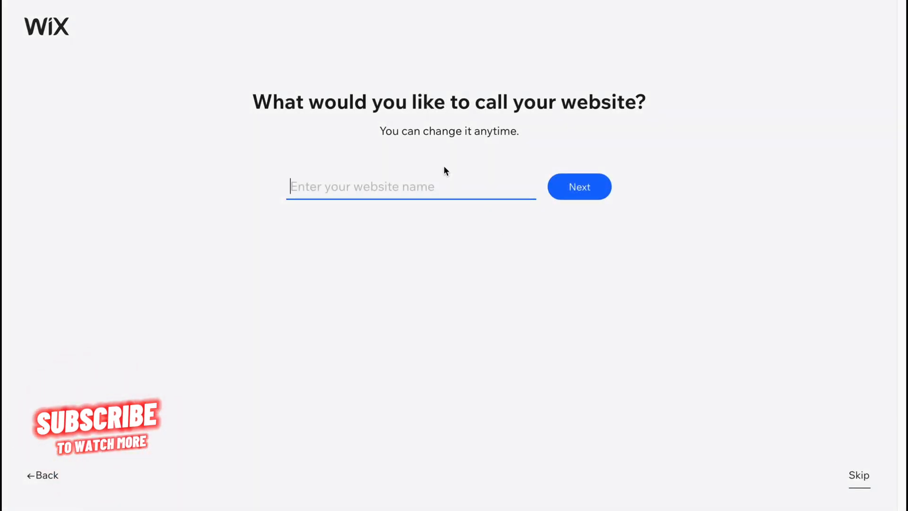
type("HelperMan")
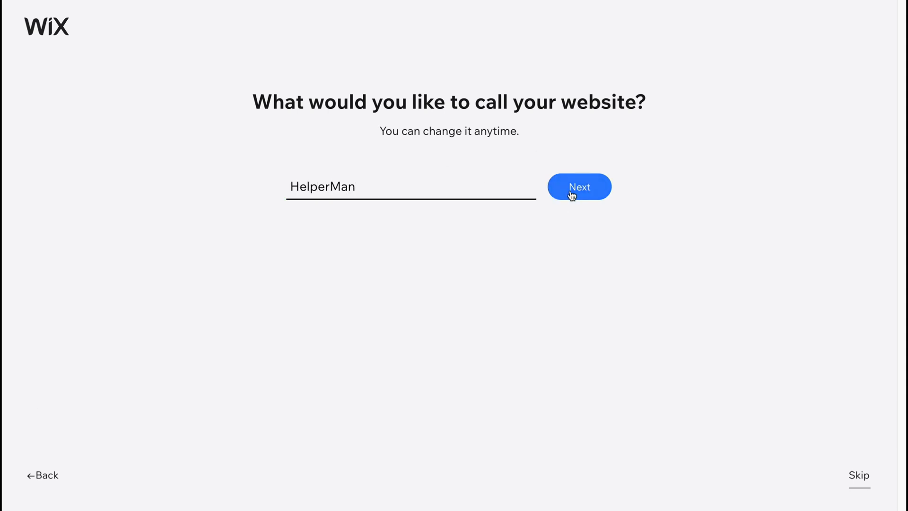
left_click(578, 187)
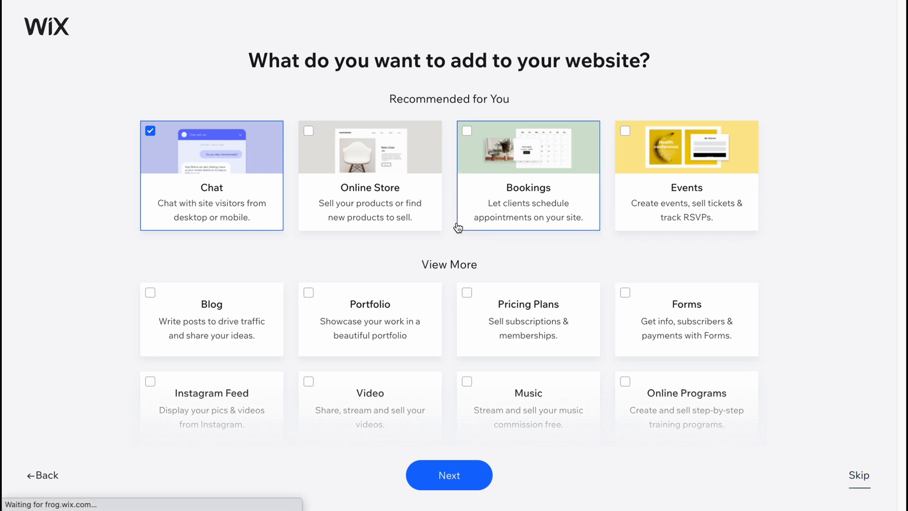
Step: Continue past the feature step with Chat kept, reaching the setup options
left_click(448, 474)
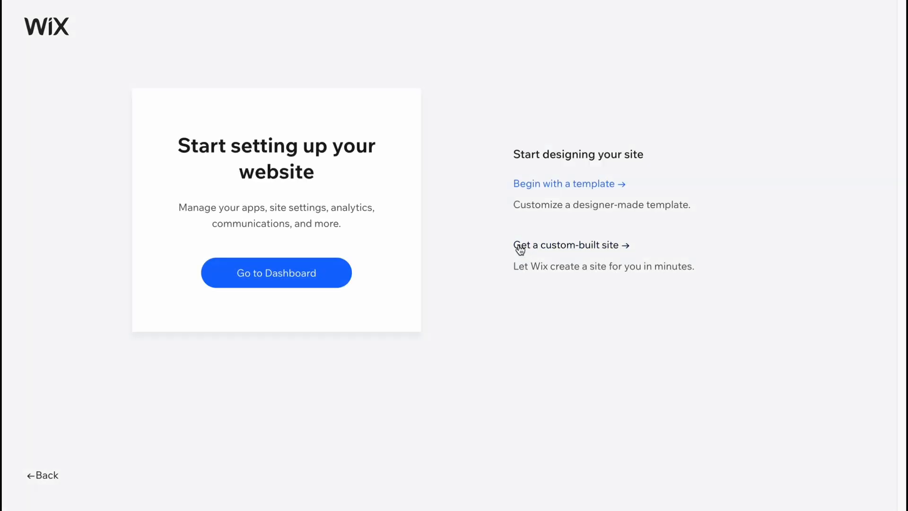
mouse_move(158, 140)
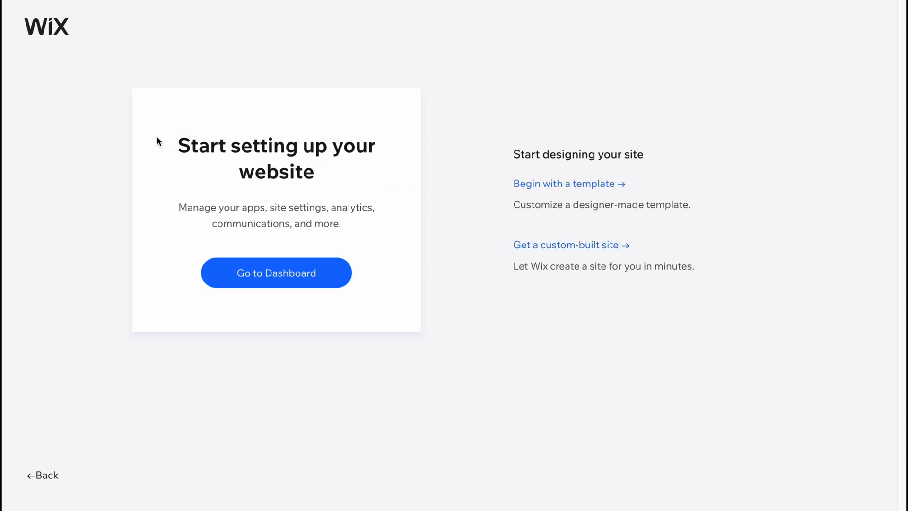
mouse_move(186, 221)
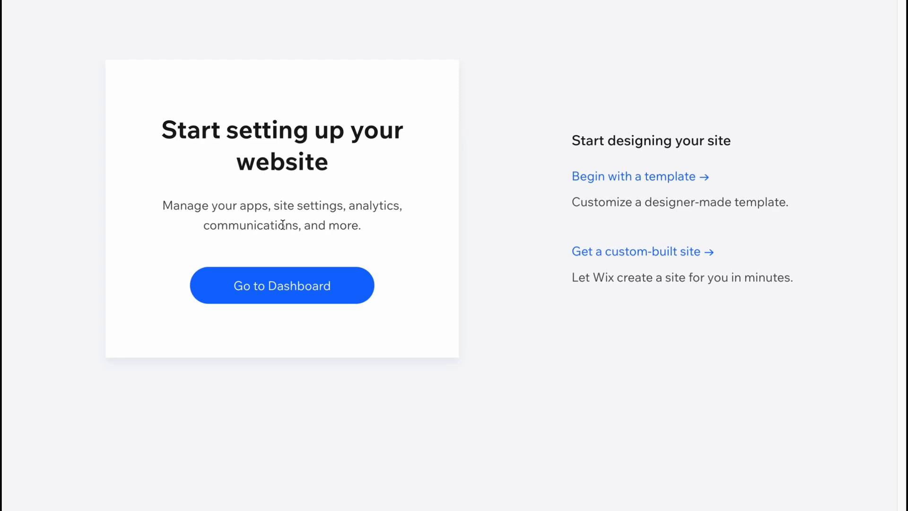
mouse_move(280, 272)
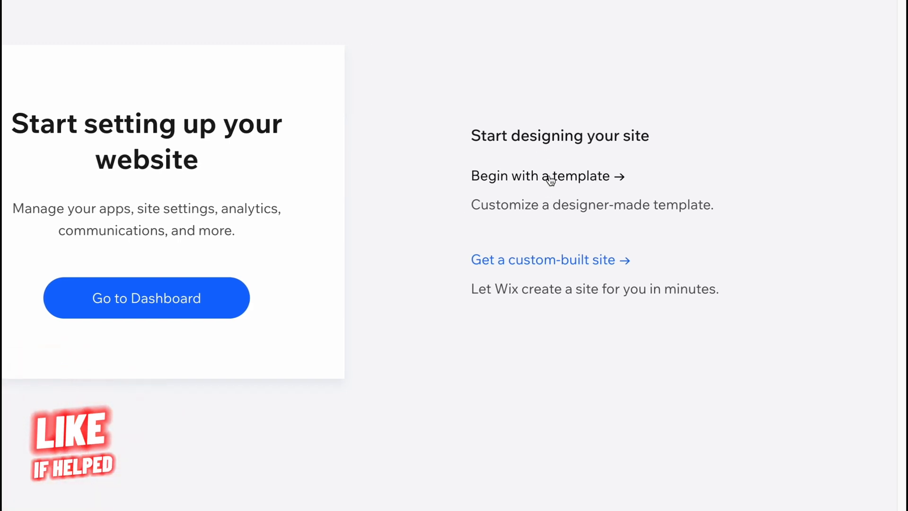
Step: Begin with a template and scroll the gallery down to the Graphic Designer template
left_click(546, 176)
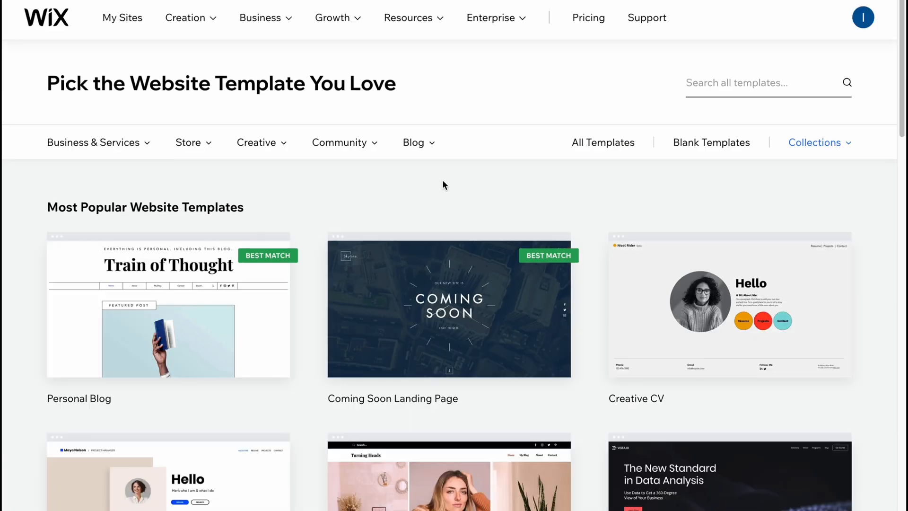
left_click(97, 142)
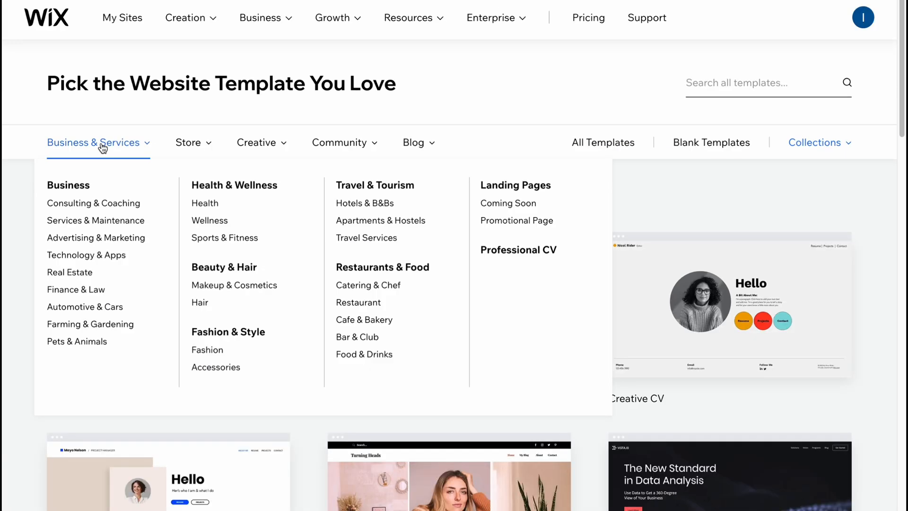
left_click(256, 142)
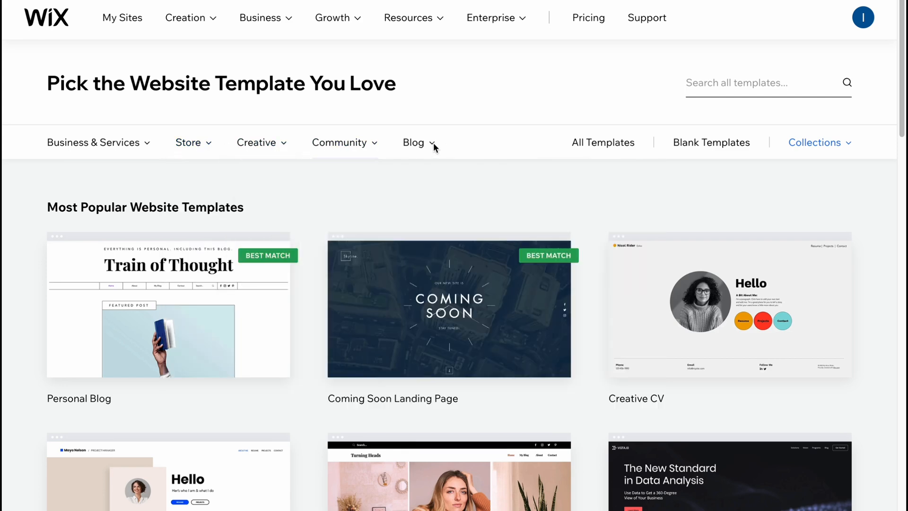
mouse_move(666, 238)
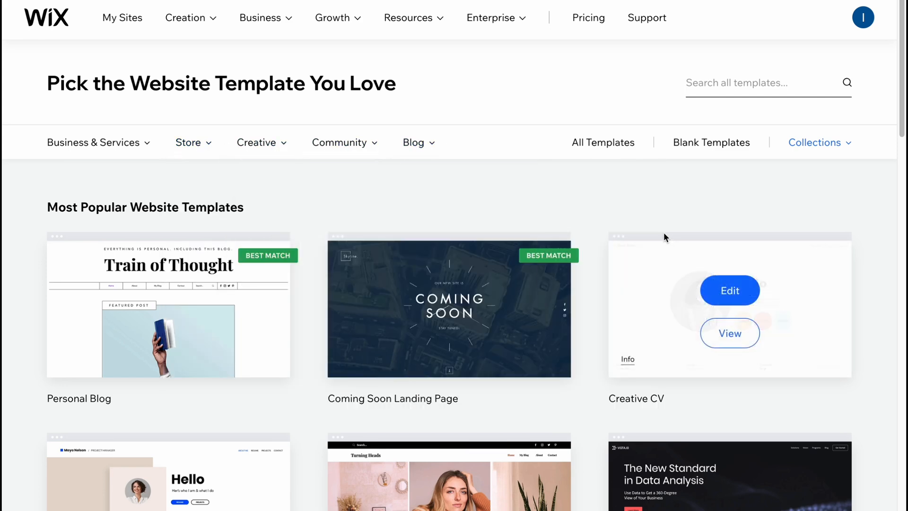
scroll("down", 3)
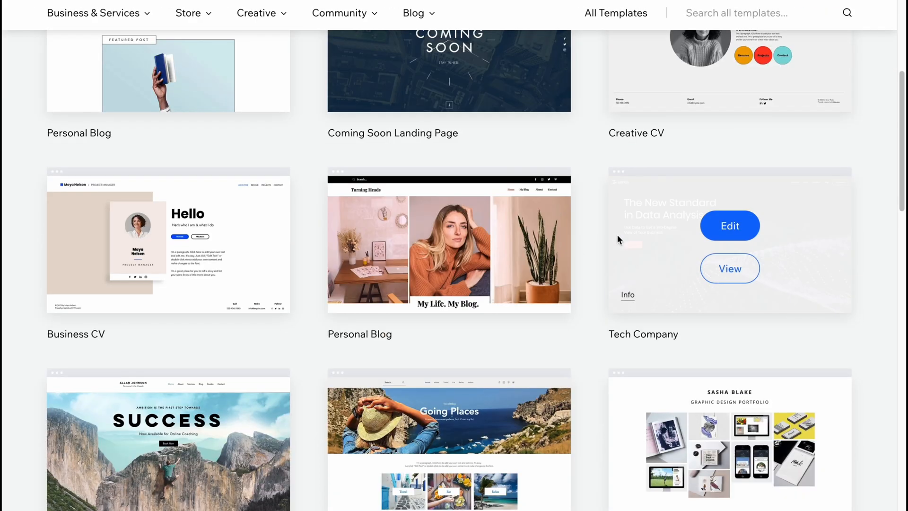
scroll("down", 3)
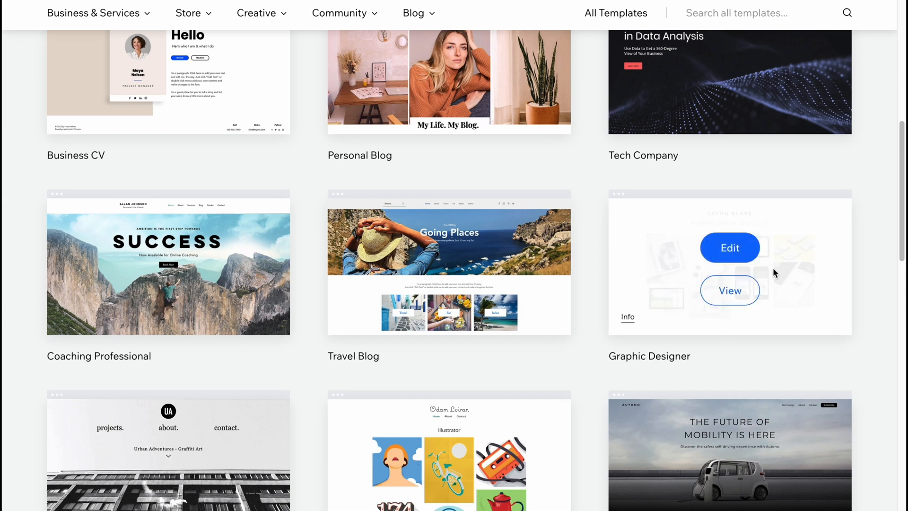
mouse_move(783, 268)
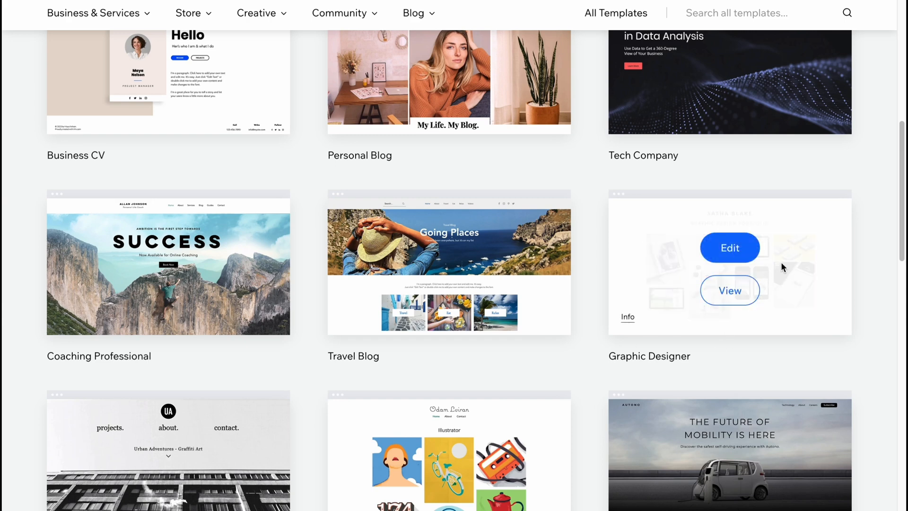
Step: Preview the Graphic Designer template in mobile view and choose to edit it as the site
left_click(730, 290)
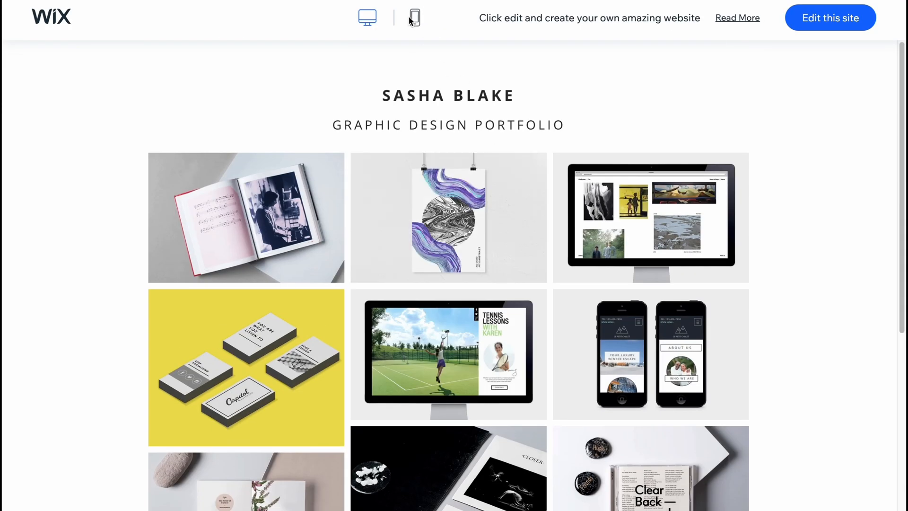
left_click(414, 17)
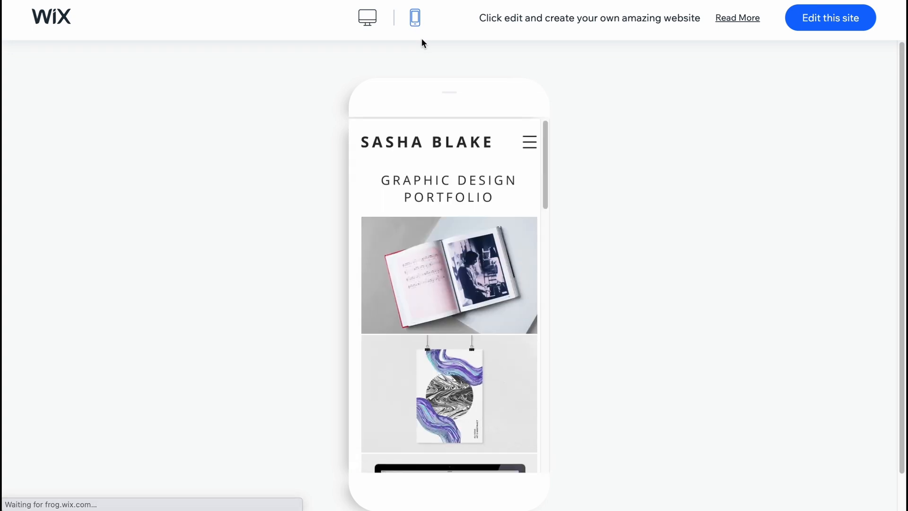
scroll("down", 3)
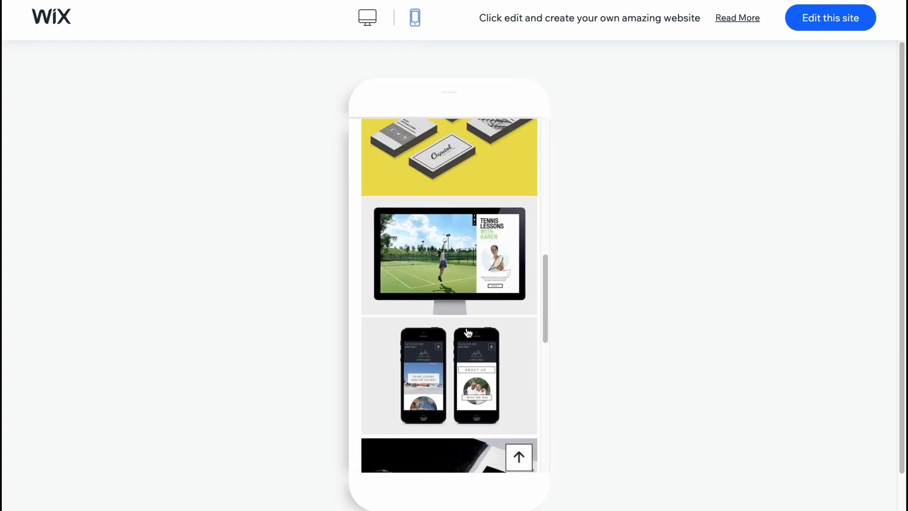
scroll("down", 3)
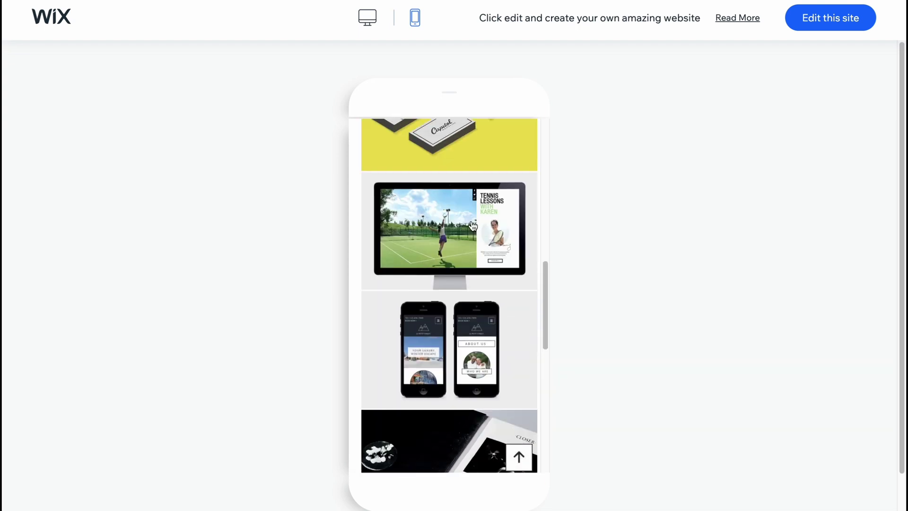
left_click(830, 17)
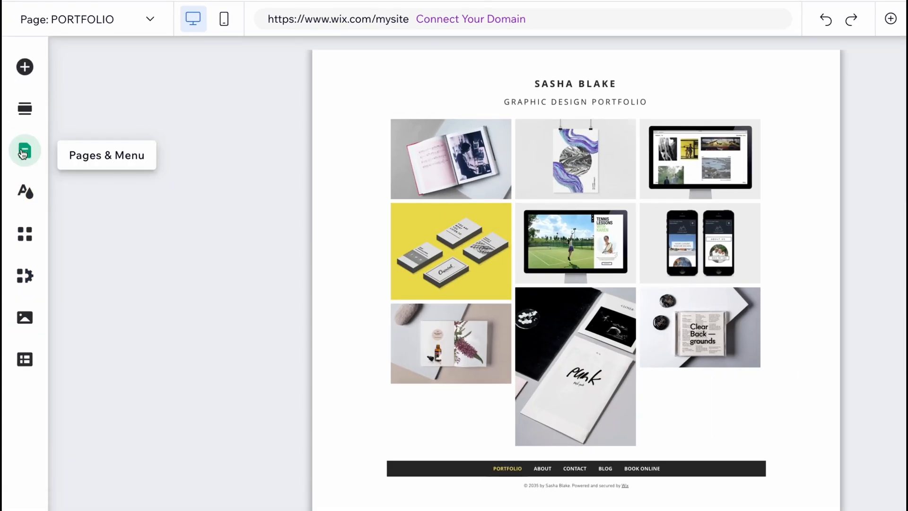
mouse_move(25, 234)
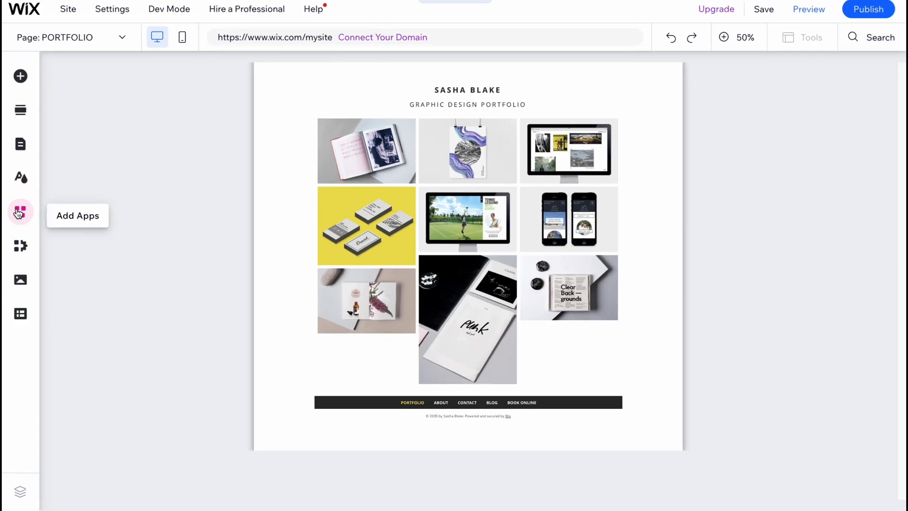
Step: In Site Design colour and text themes, try Energetic and apply the Retro vibrant theme
left_click(20, 178)
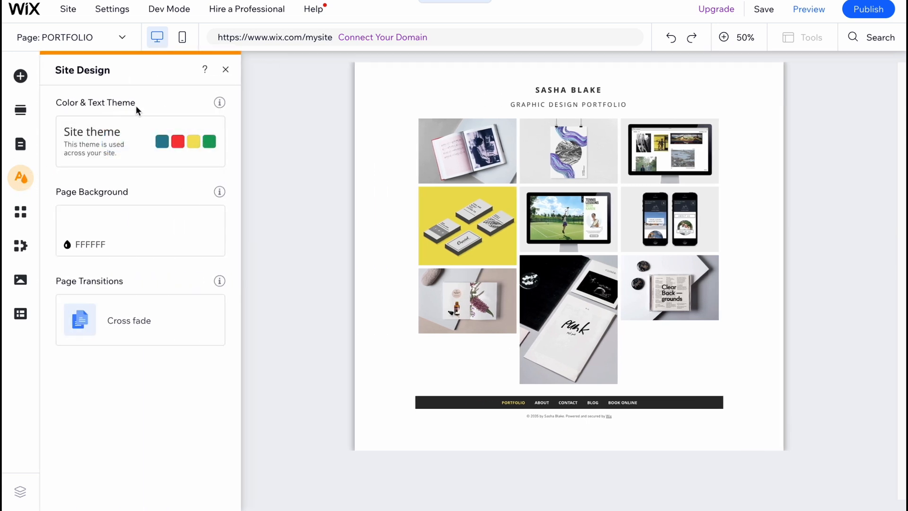
left_click(140, 142)
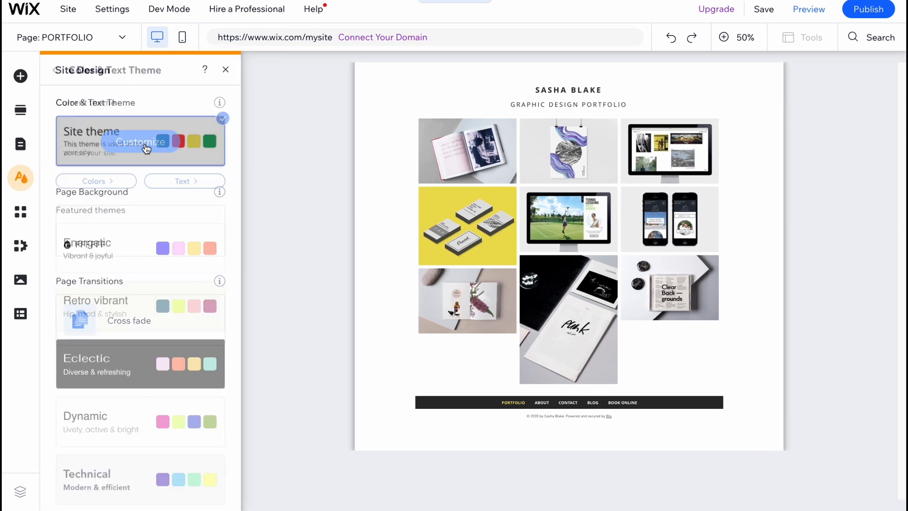
left_click(143, 142)
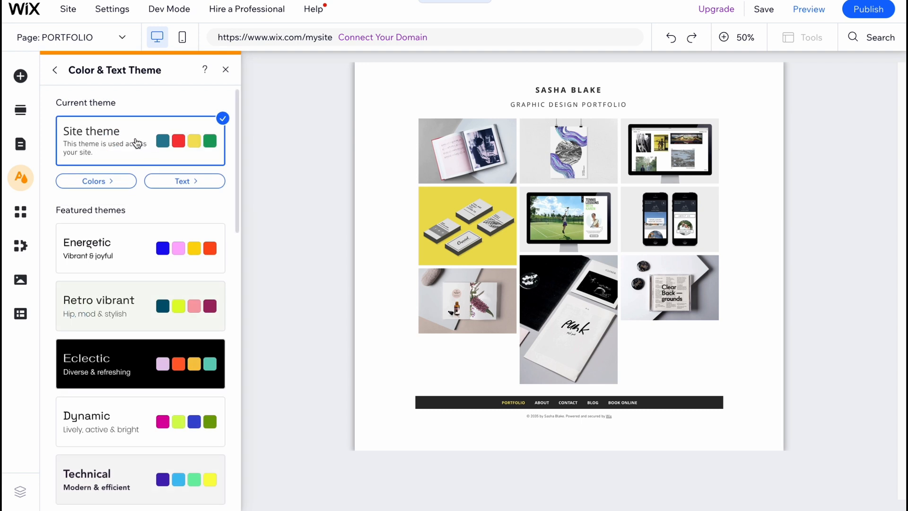
left_click(140, 248)
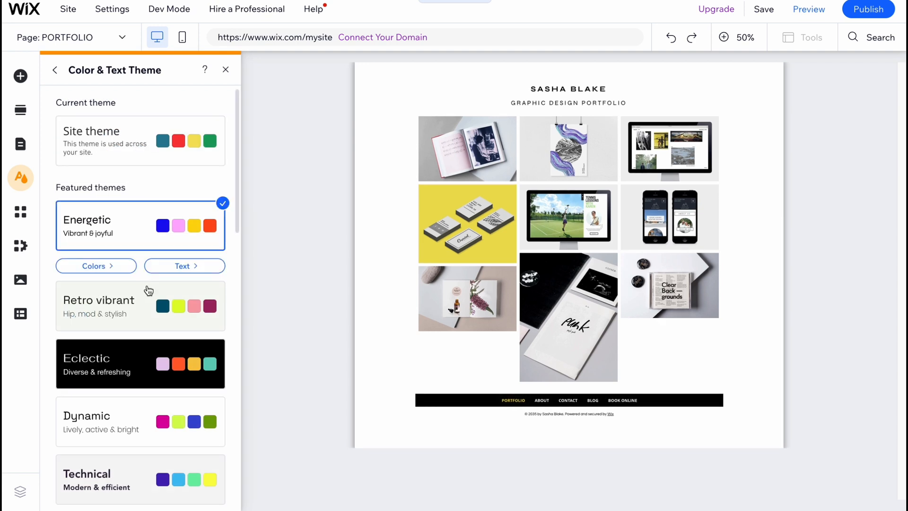
left_click(118, 302)
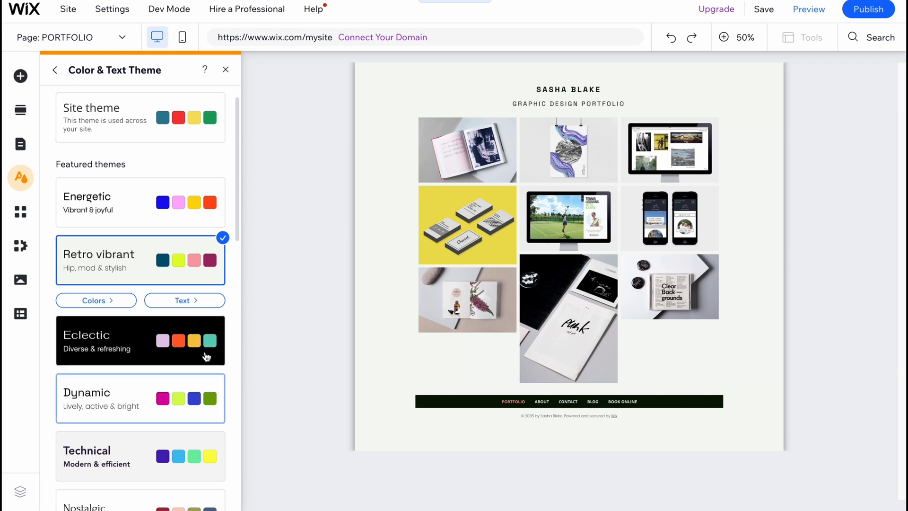
mouse_move(110, 266)
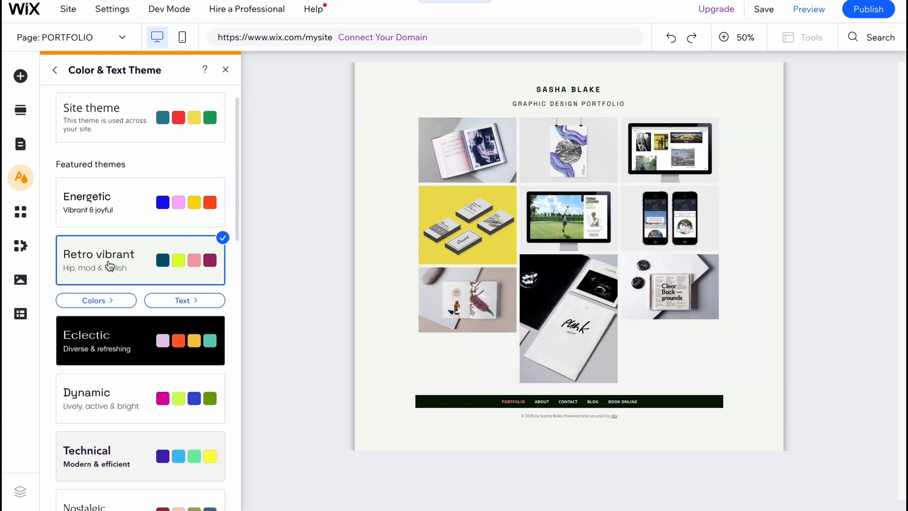
Step: Review the Heading 3 text style and leave it unchanged
left_click(184, 301)
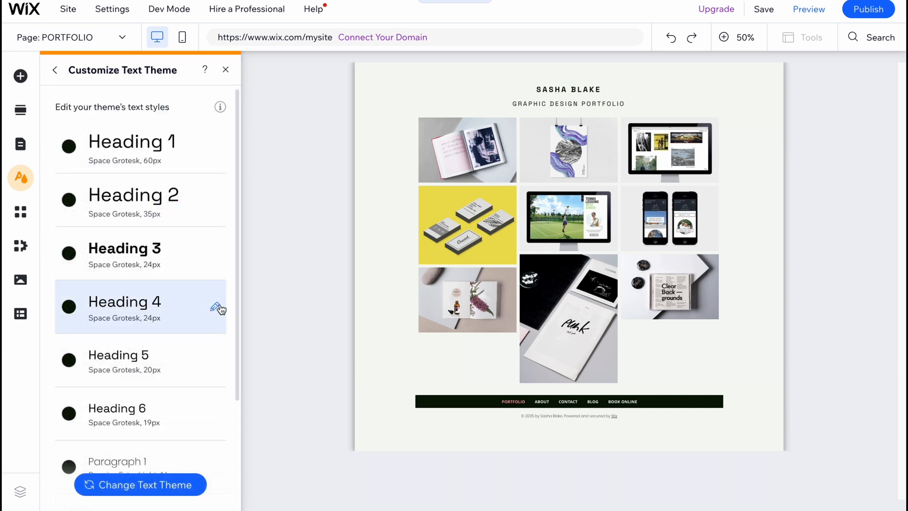
left_click(215, 253)
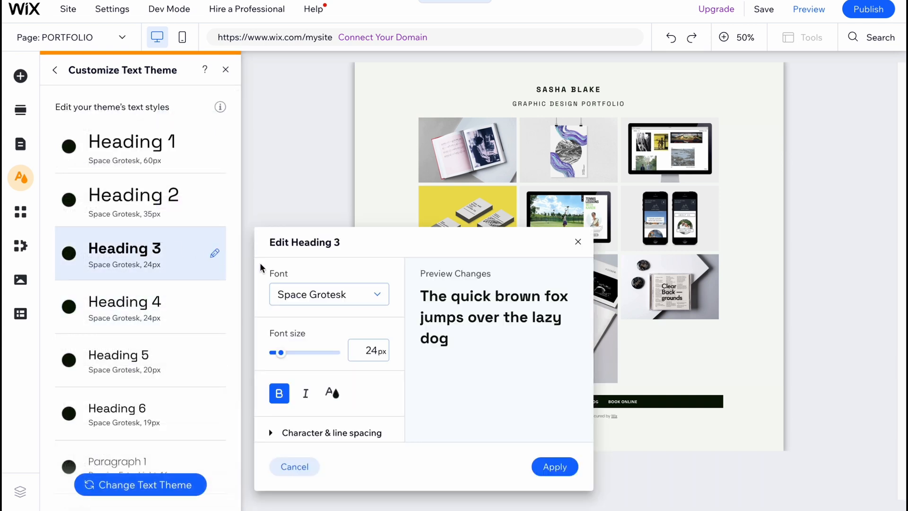
left_click(329, 294)
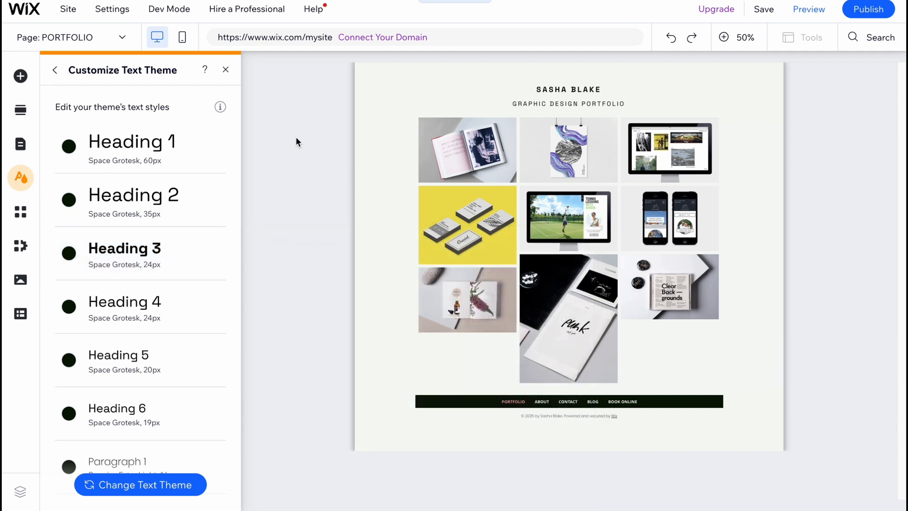
mouse_move(287, 168)
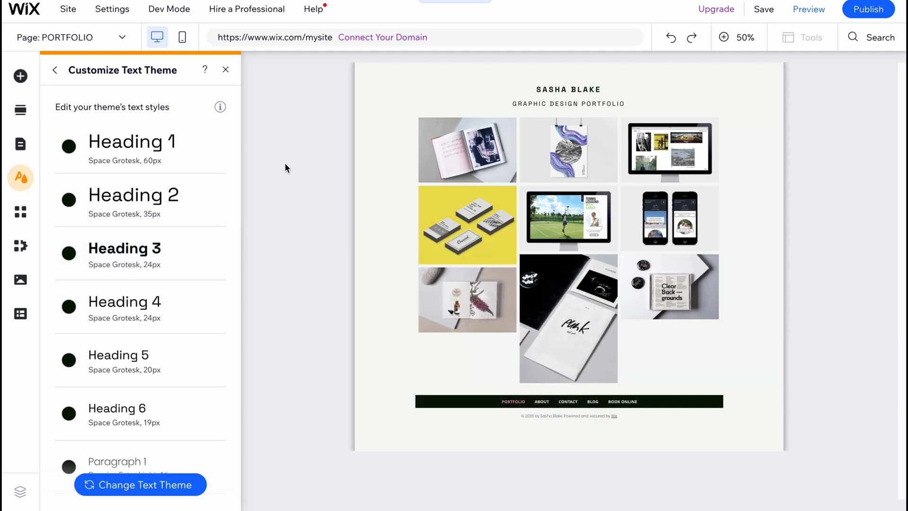
mouse_move(160, 490)
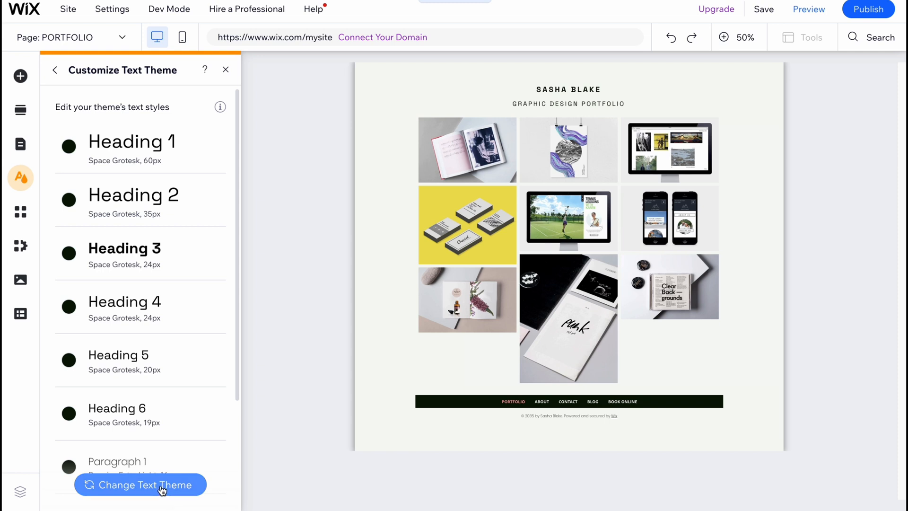
mouse_move(183, 218)
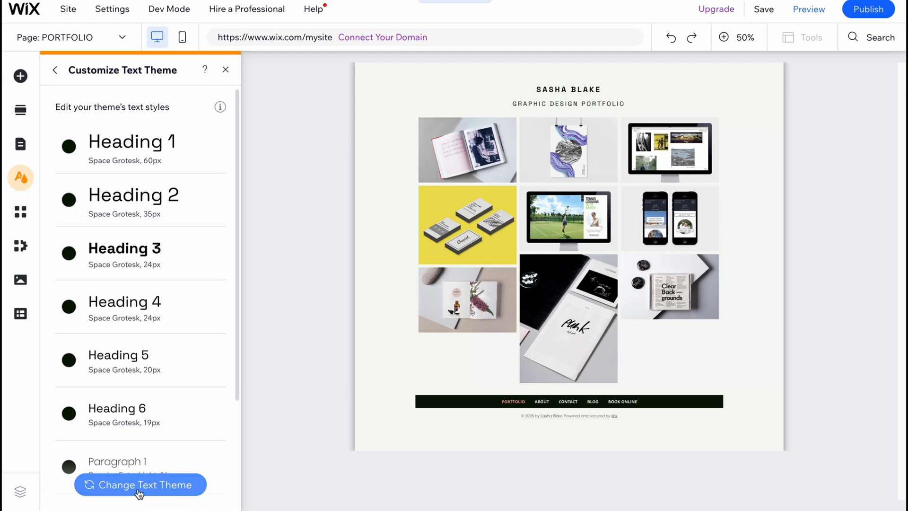
Step: Apply the Fahkwang text theme and check the restyled header and page
left_click(139, 485)
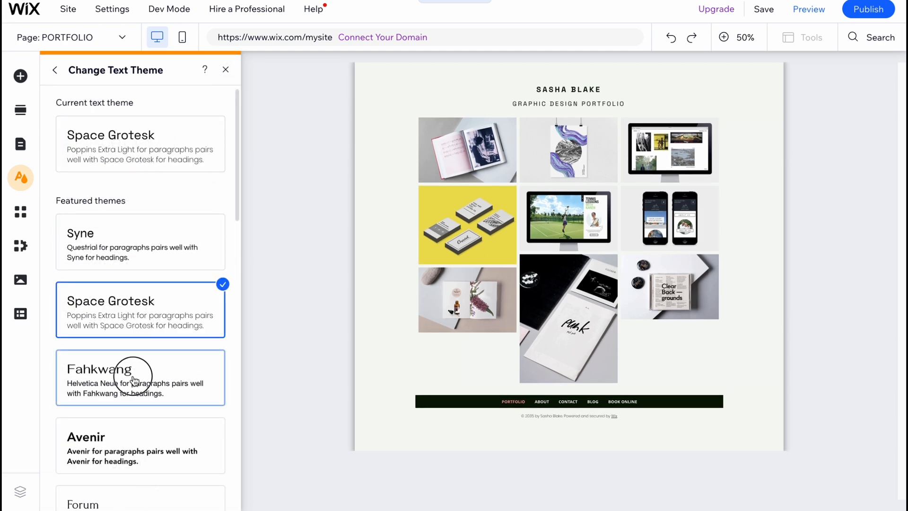
left_click(137, 380)
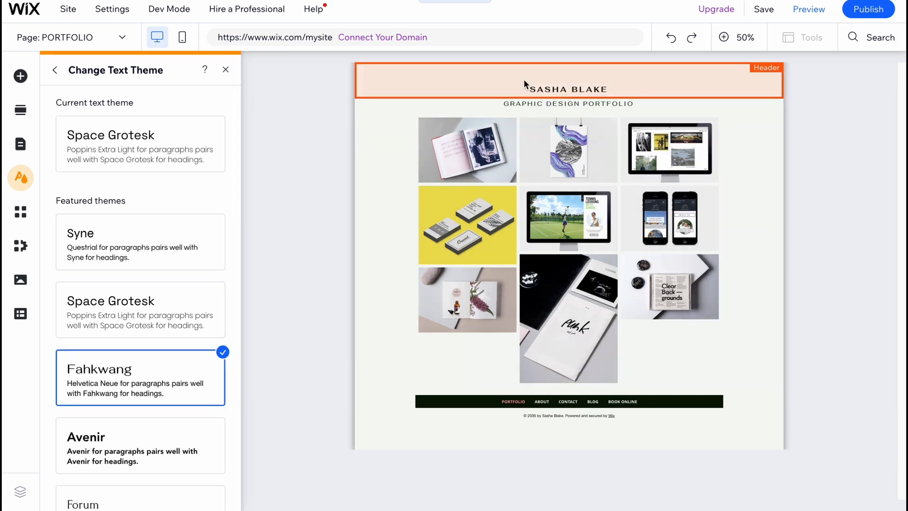
left_click(140, 445)
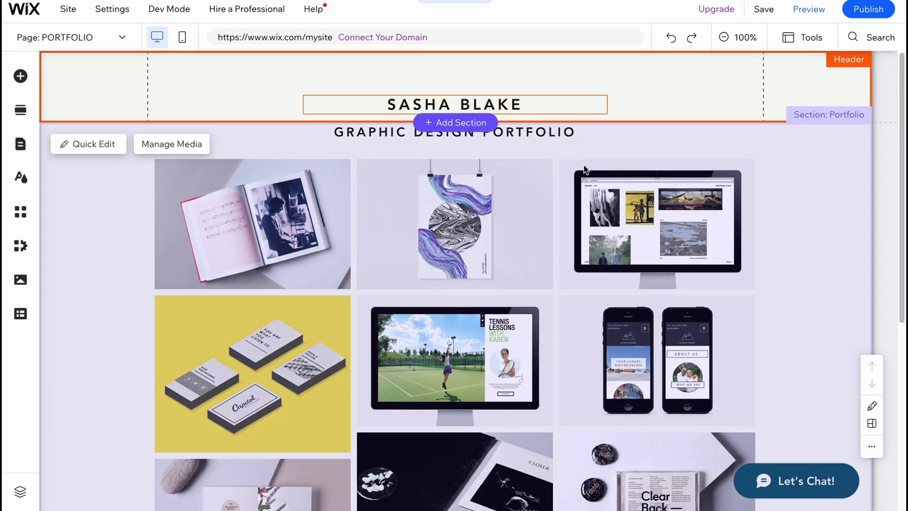
scroll("down", 3)
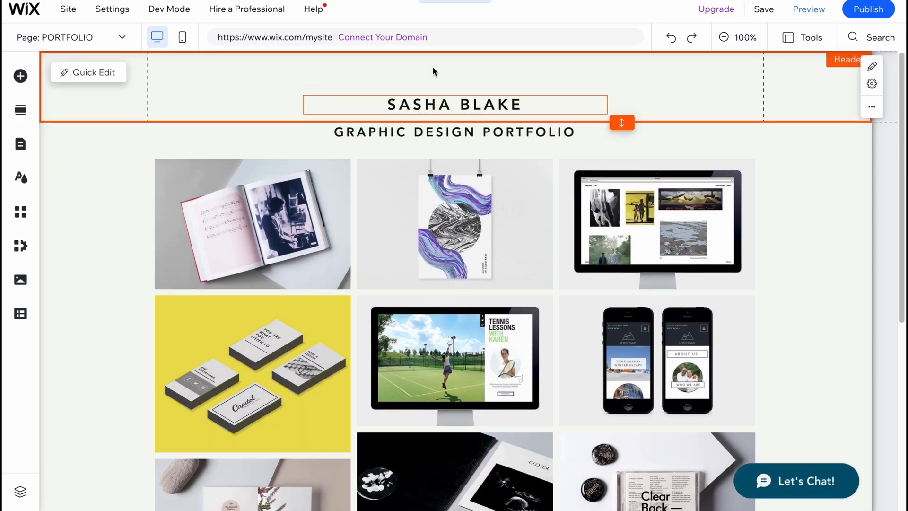
scroll("down", 3)
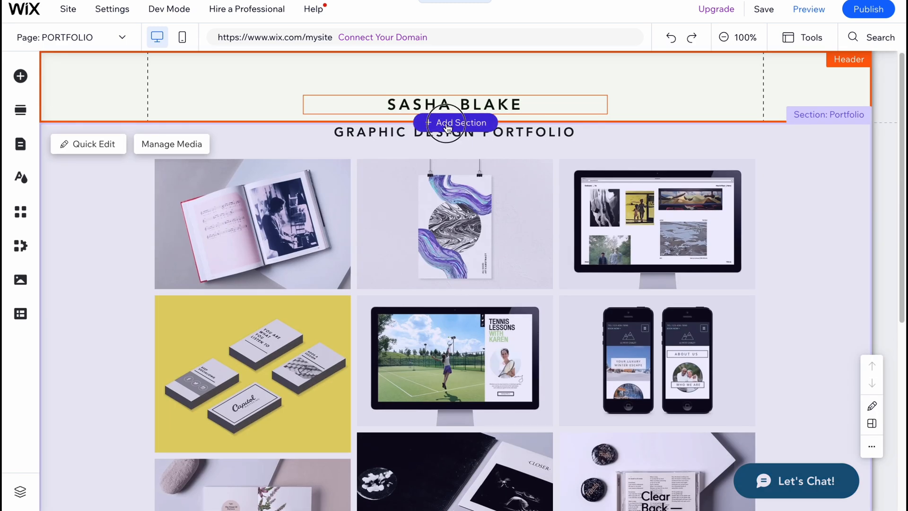
Step: Browse Add Section designs through Team, Subscribe and Clients and settle on About
left_click(455, 122)
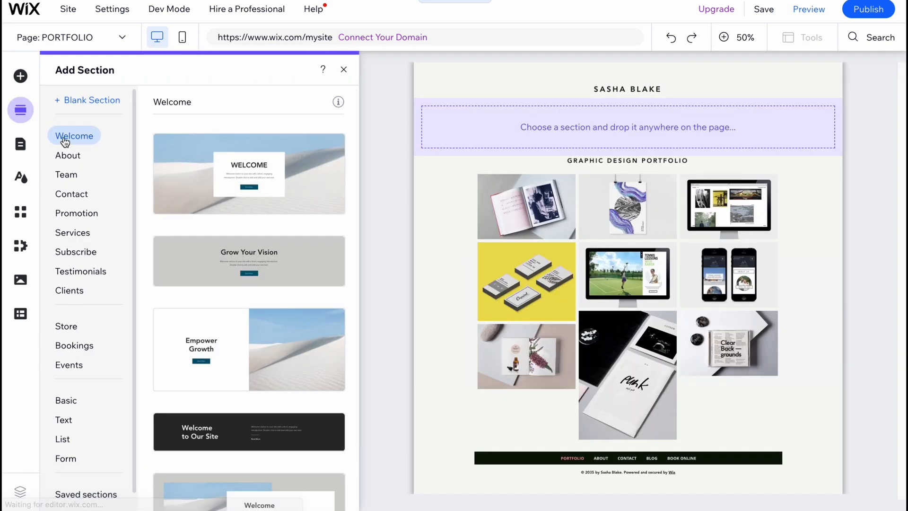
left_click(68, 155)
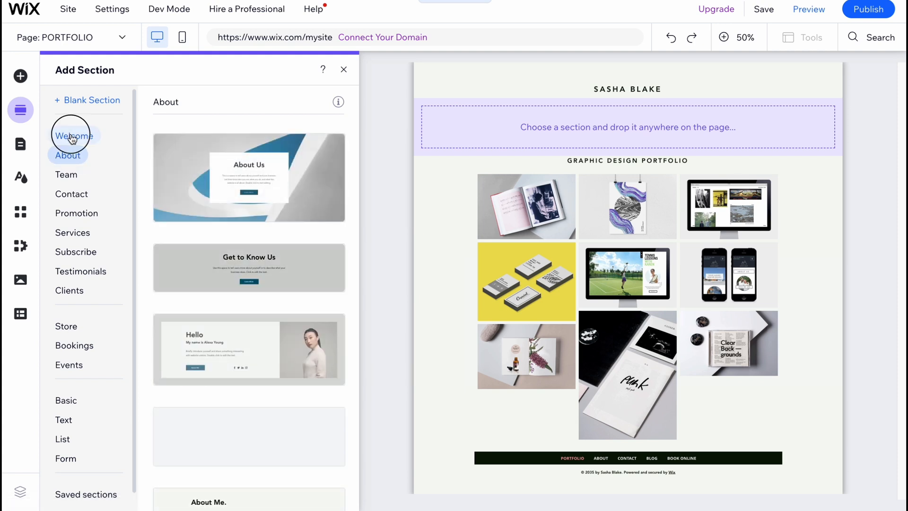
left_click(67, 174)
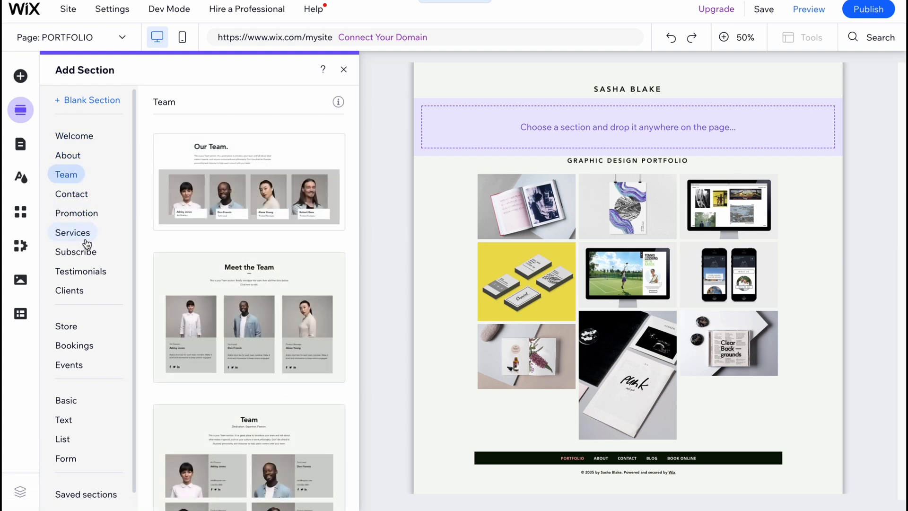
left_click(76, 251)
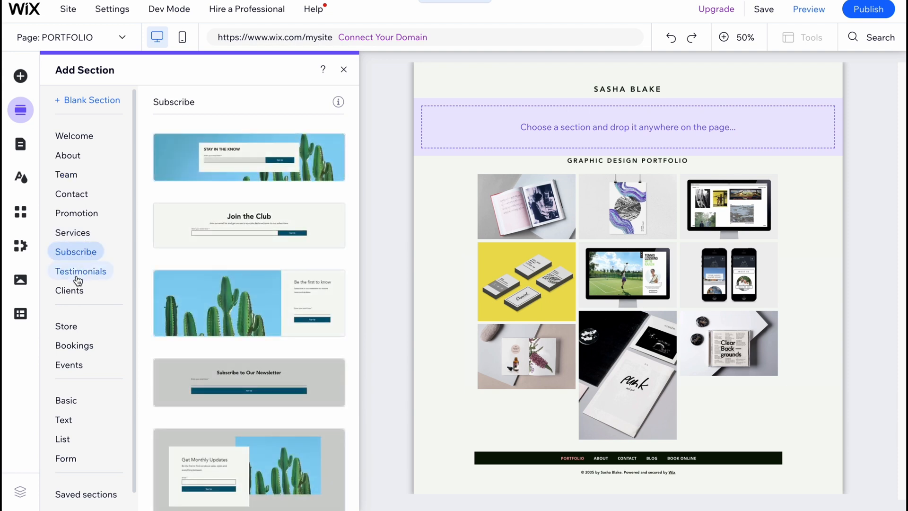
left_click(69, 290)
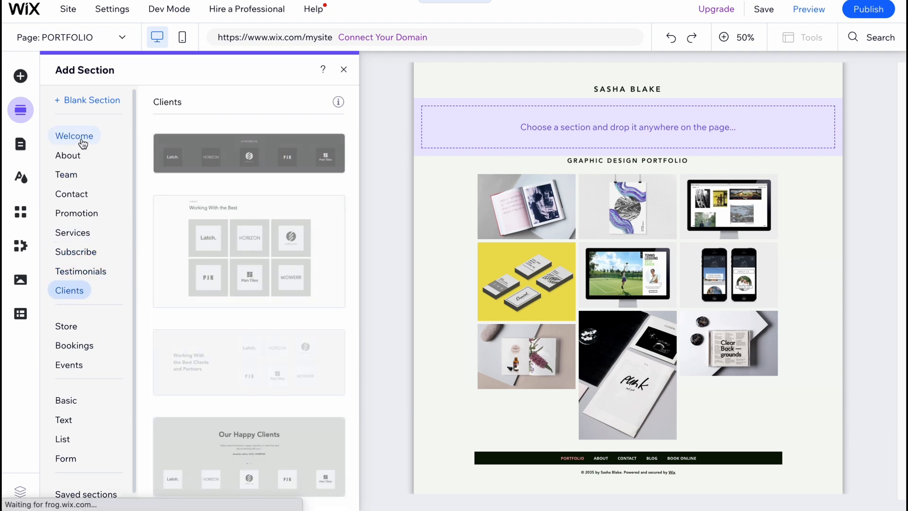
left_click(68, 155)
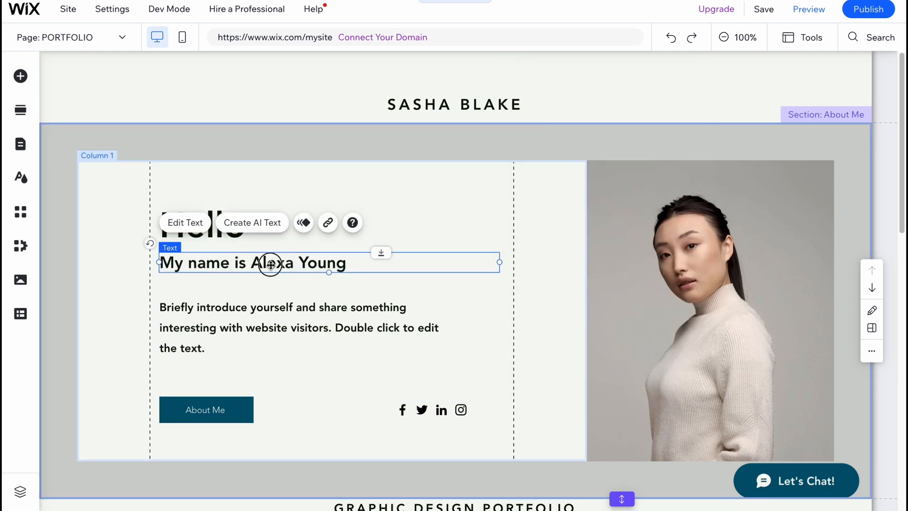
Step: Change the greeting to 'My name is Ilya' and make the line bold italic
left_click(186, 222)
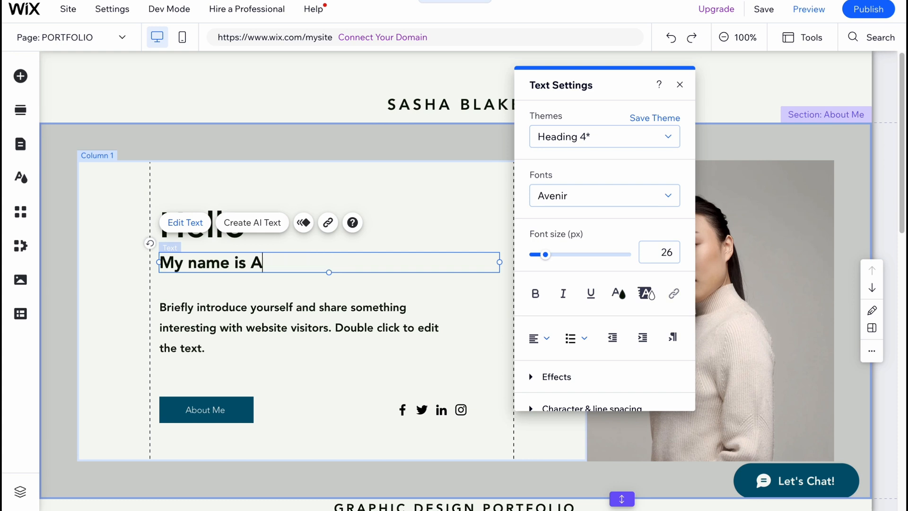
type("lya")
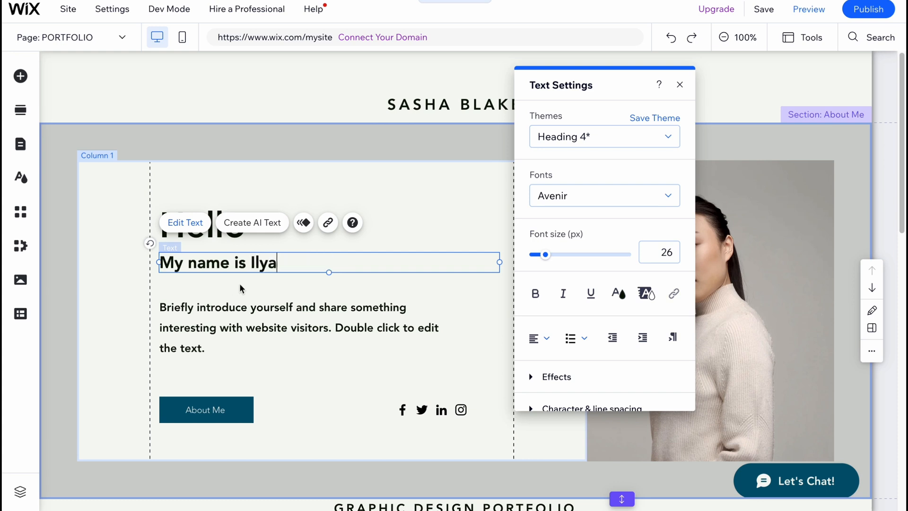
triple_click(216, 263)
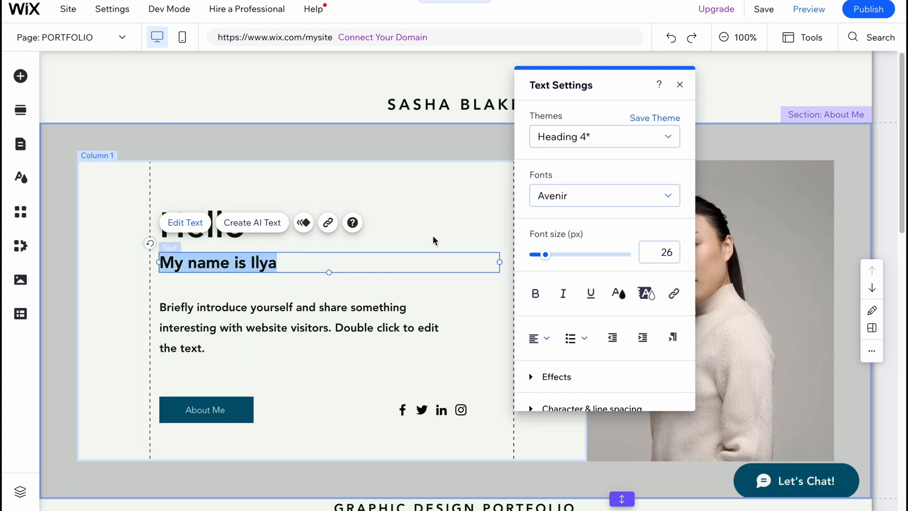
left_click(535, 293)
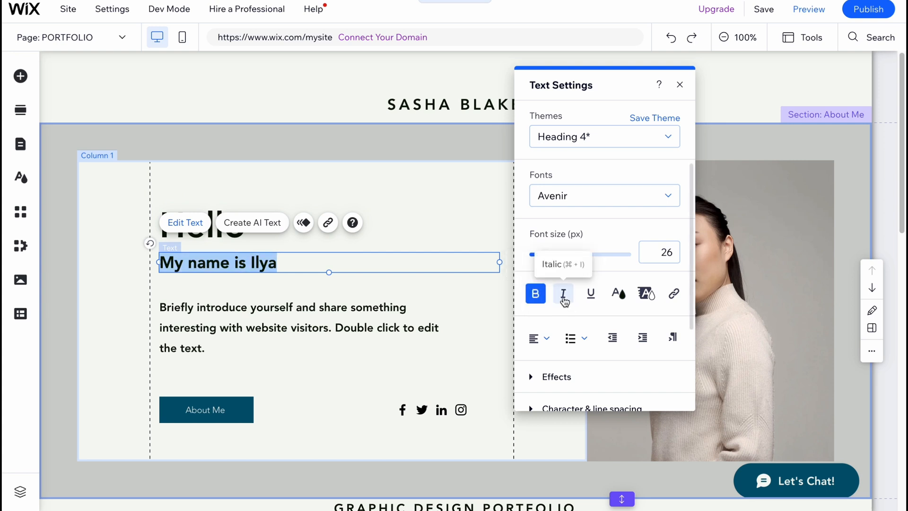
left_click(562, 293)
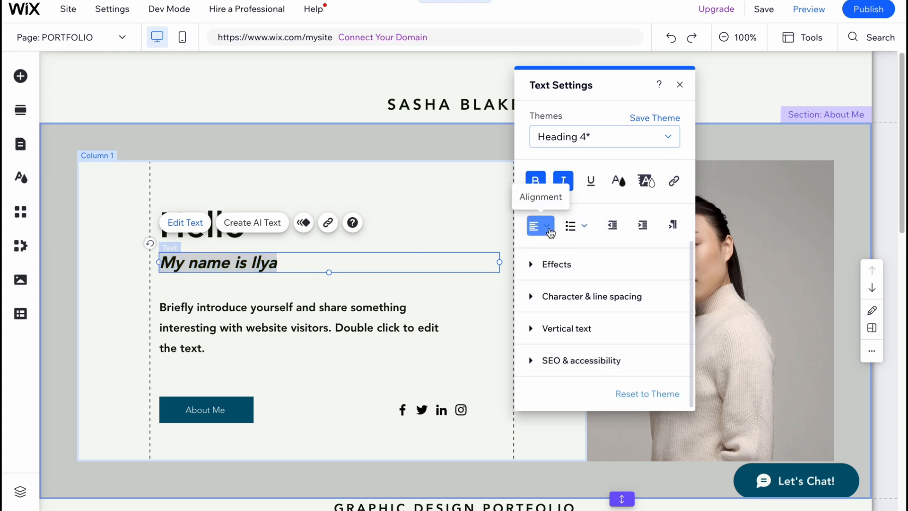
left_click(540, 225)
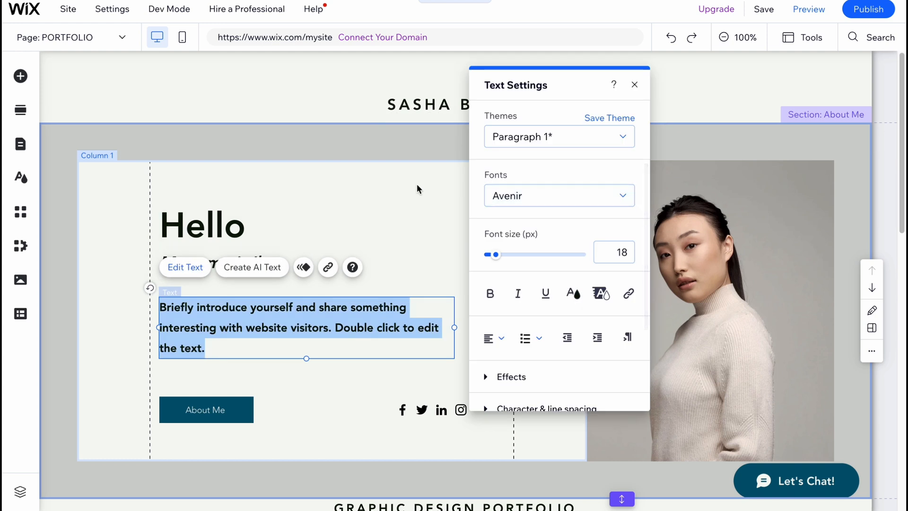
Step: Move the About Me button under the name line and widen it
left_click(635, 84)
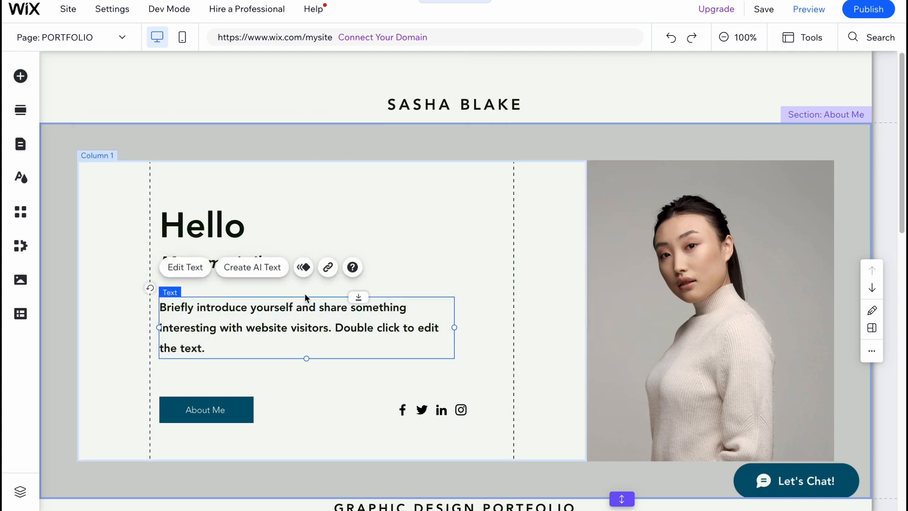
mouse_move(321, 320)
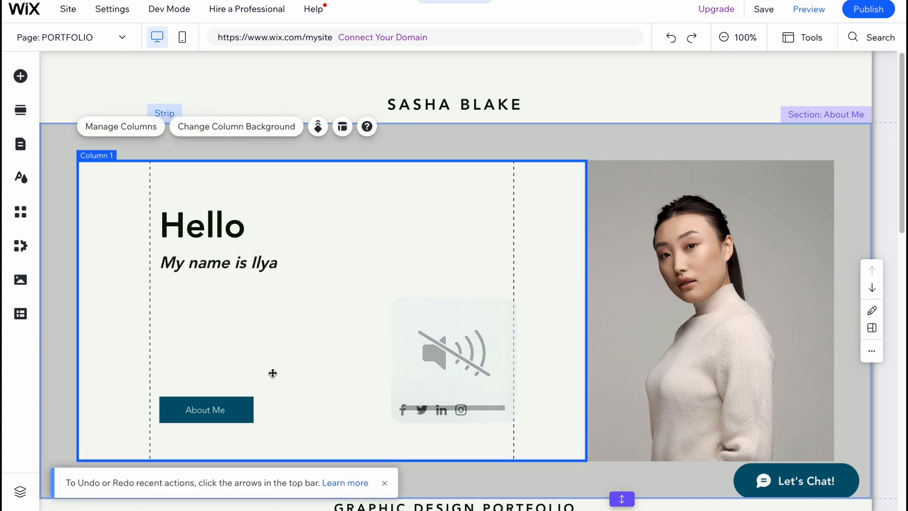
left_click_drag(206, 409, 210, 306)
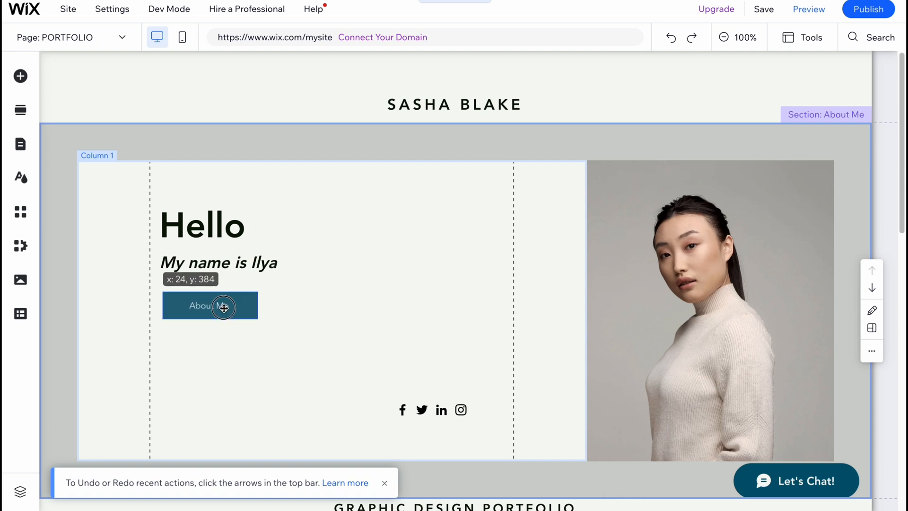
left_click_drag(222, 307, 325, 357)
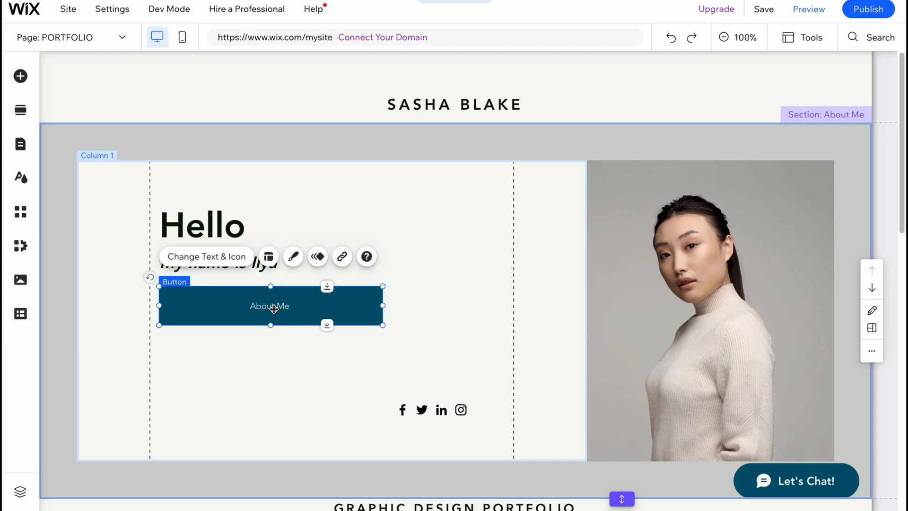
mouse_move(276, 326)
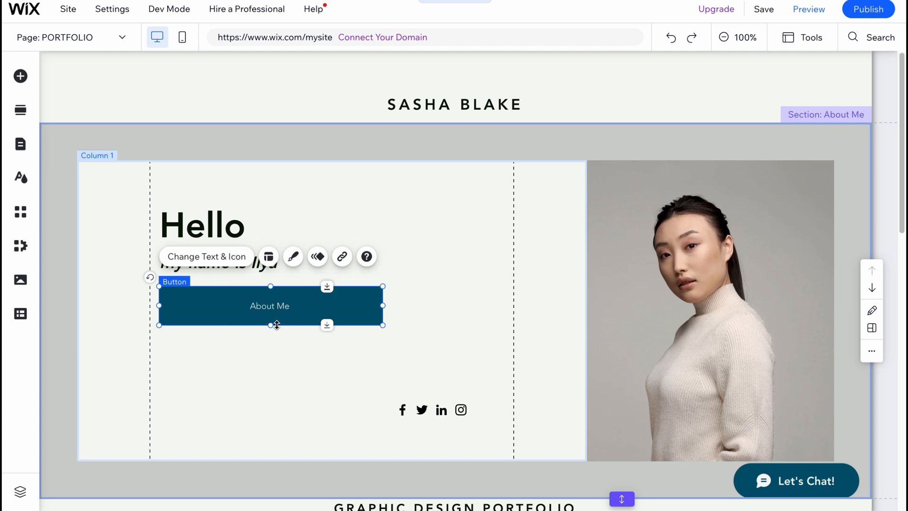
mouse_move(317, 257)
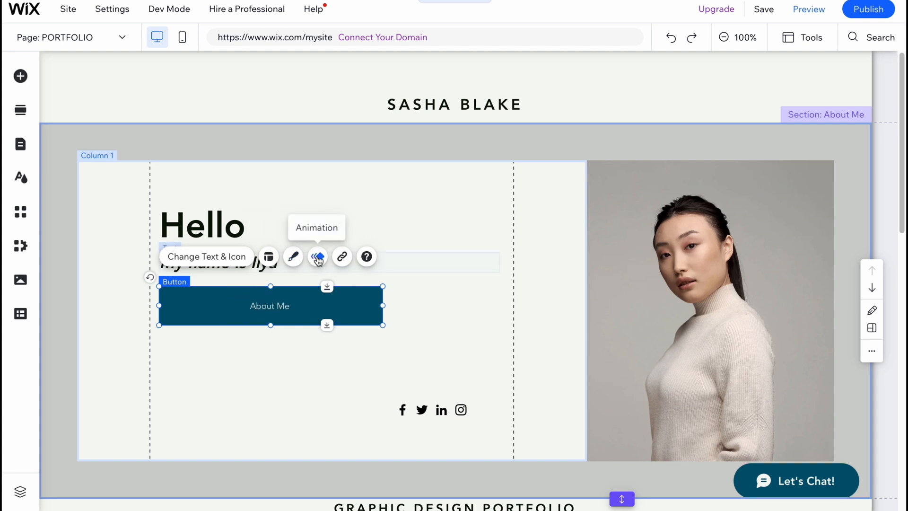
Step: View the About Me button's text and link settings
left_click(267, 257)
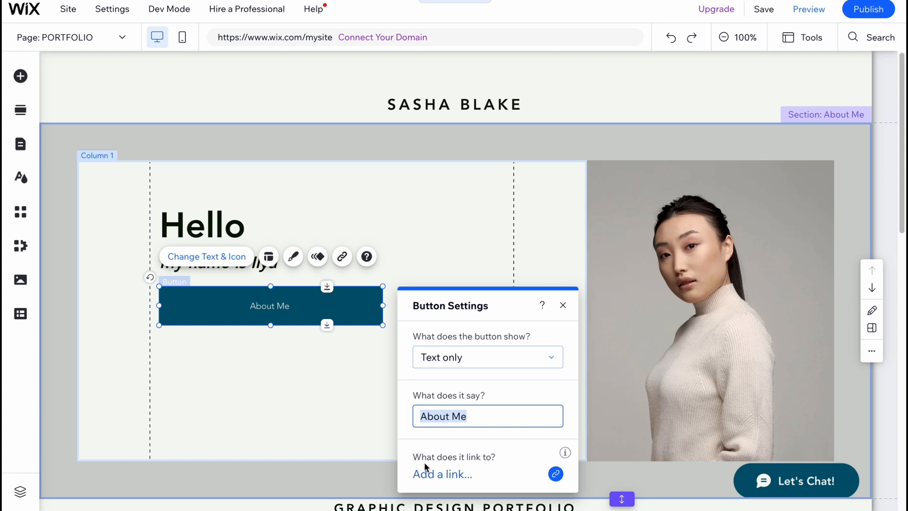
mouse_move(446, 483)
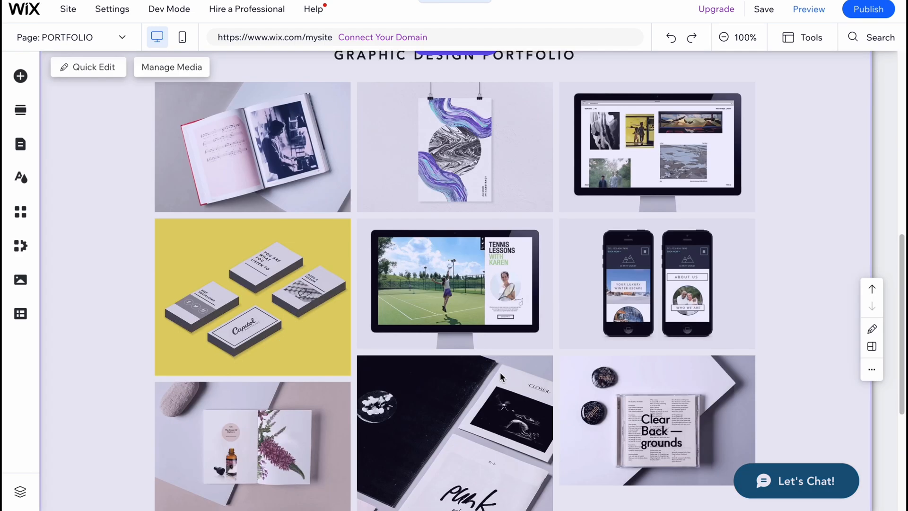
Step: Review the portfolio gallery's media organizer, checking the Music Book and Abstract Art images among the eight titled images
scroll("up", 3)
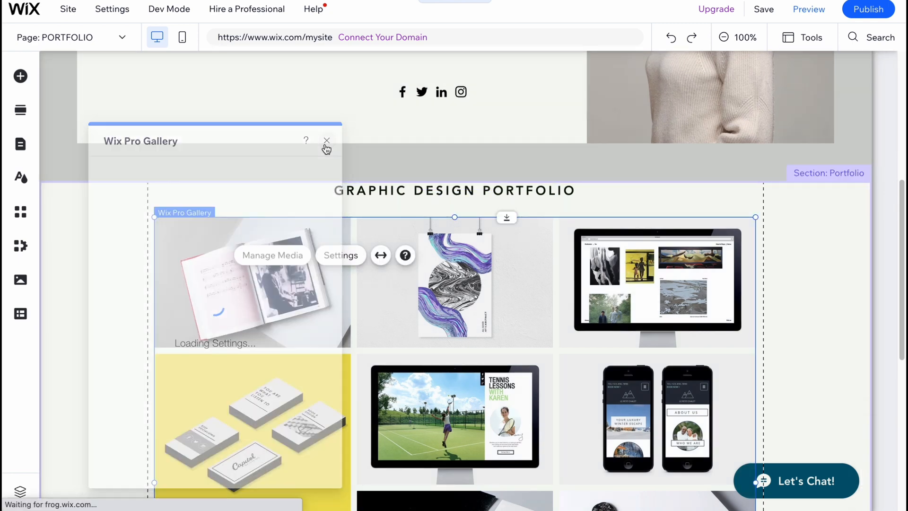
left_click(325, 141)
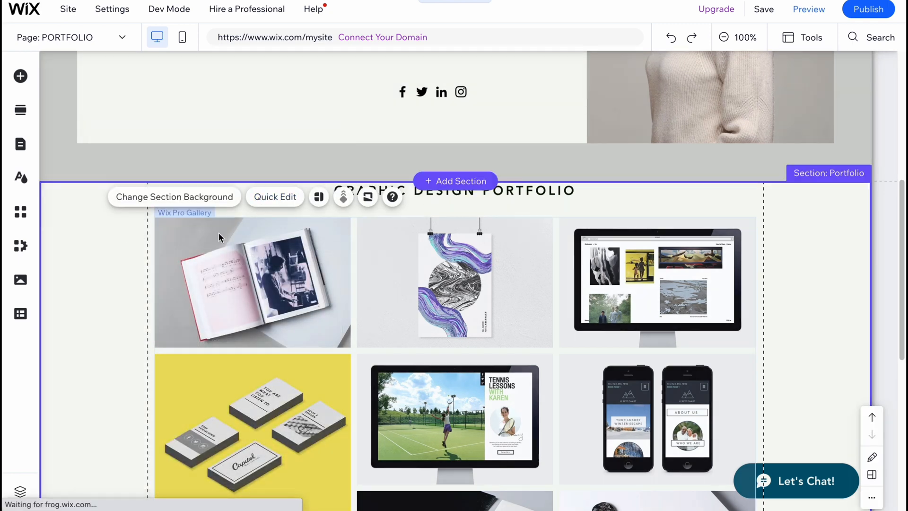
left_click(242, 282)
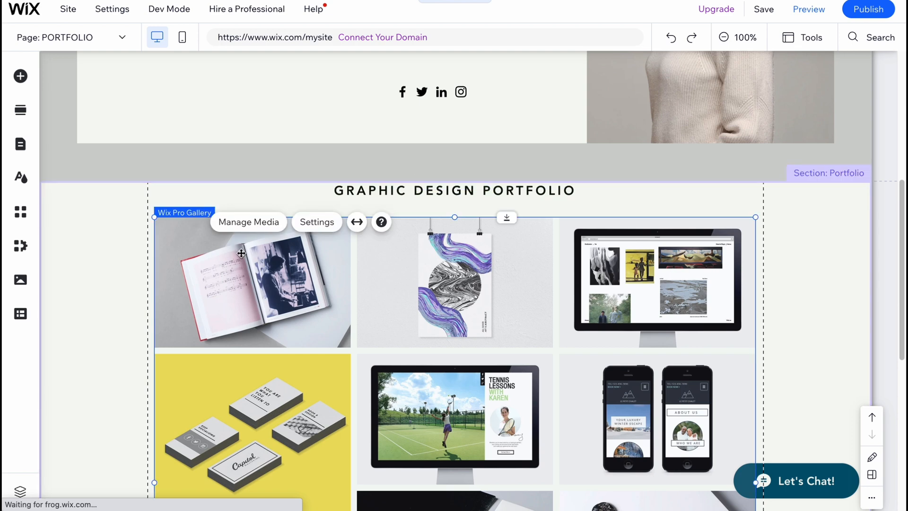
mouse_move(254, 227)
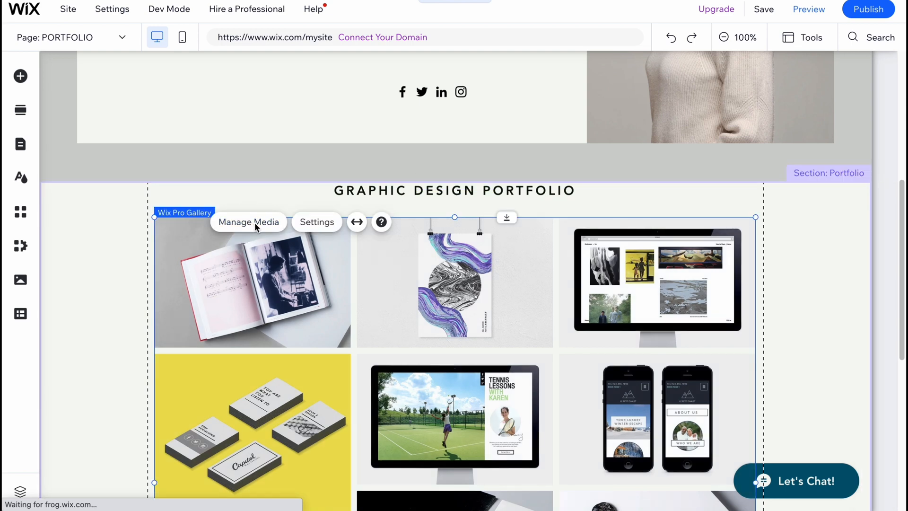
left_click(248, 222)
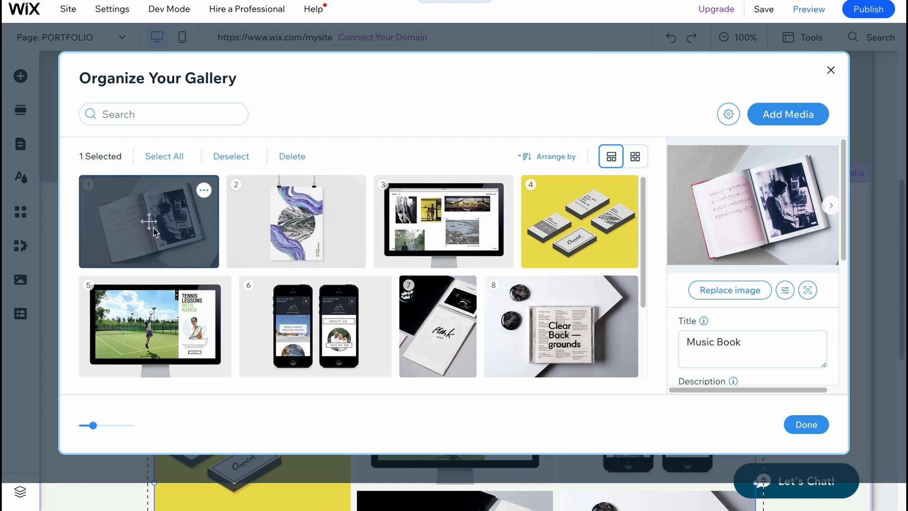
left_click(296, 220)
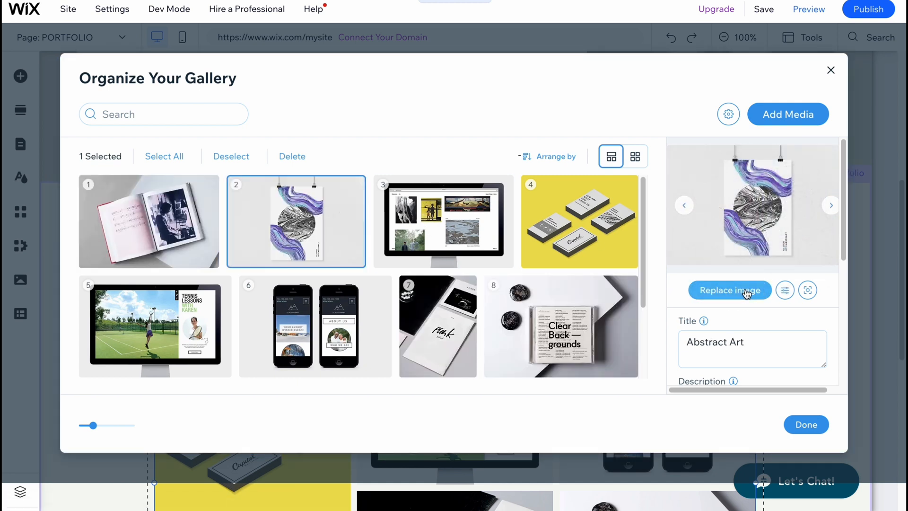
left_click(729, 291)
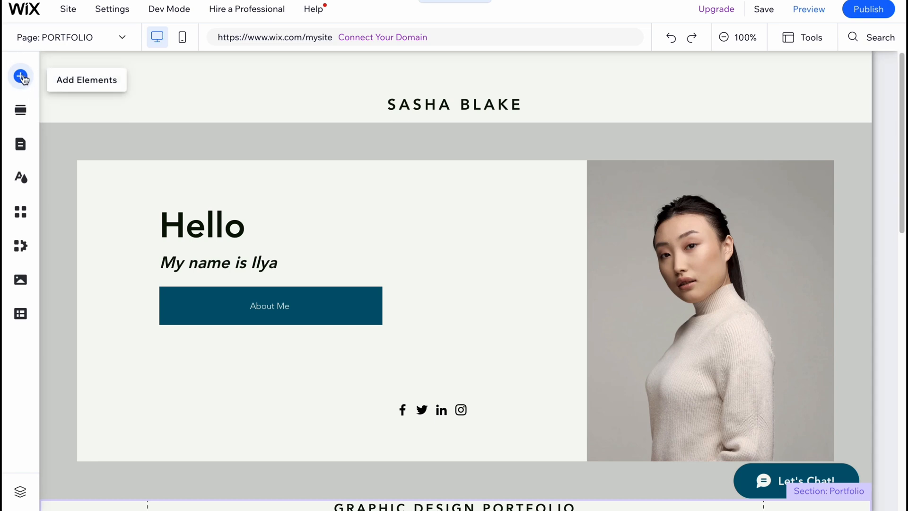
Step: Browse the Add Elements categories (Strip, Menu & Anchor, Contact & Forms, Payments) and add a PayPal Buy Now button
left_click(19, 76)
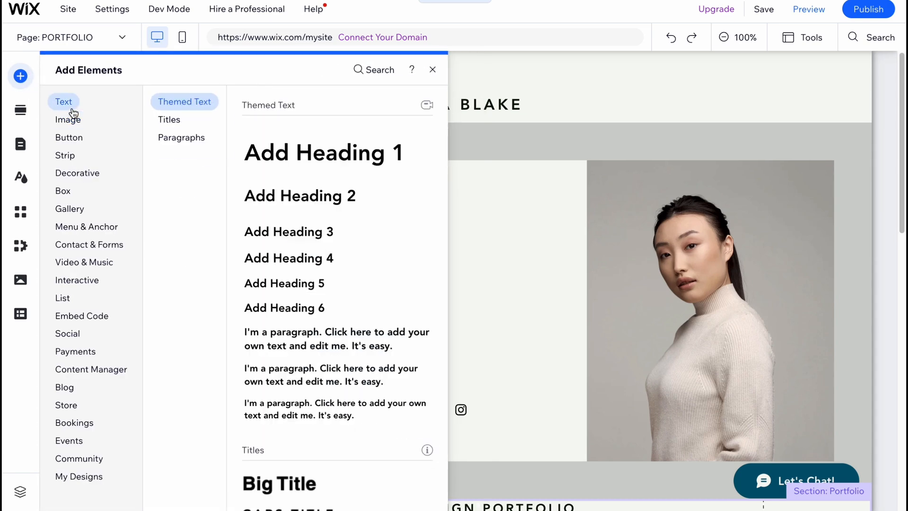
left_click(64, 155)
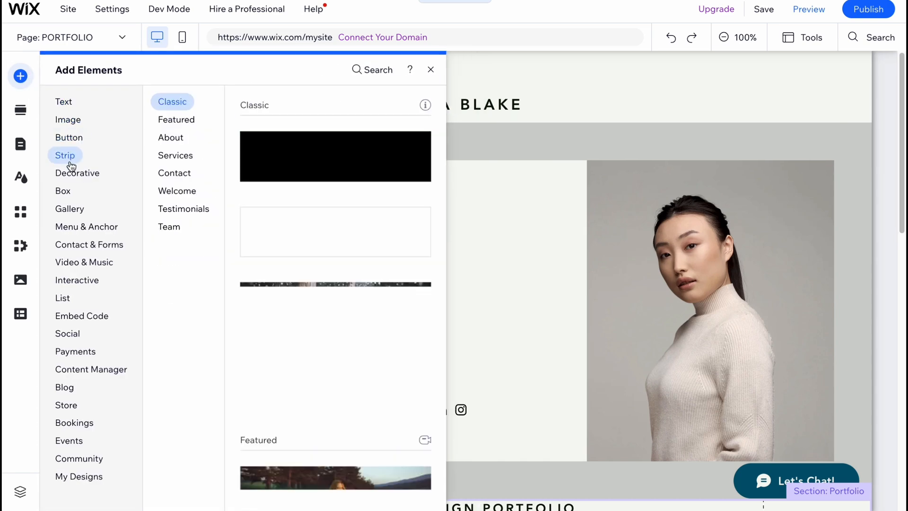
left_click(87, 227)
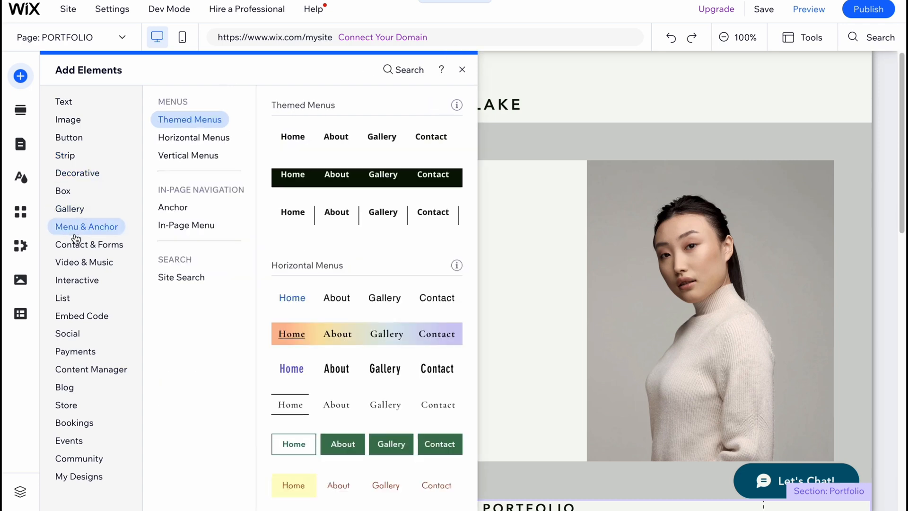
left_click(89, 244)
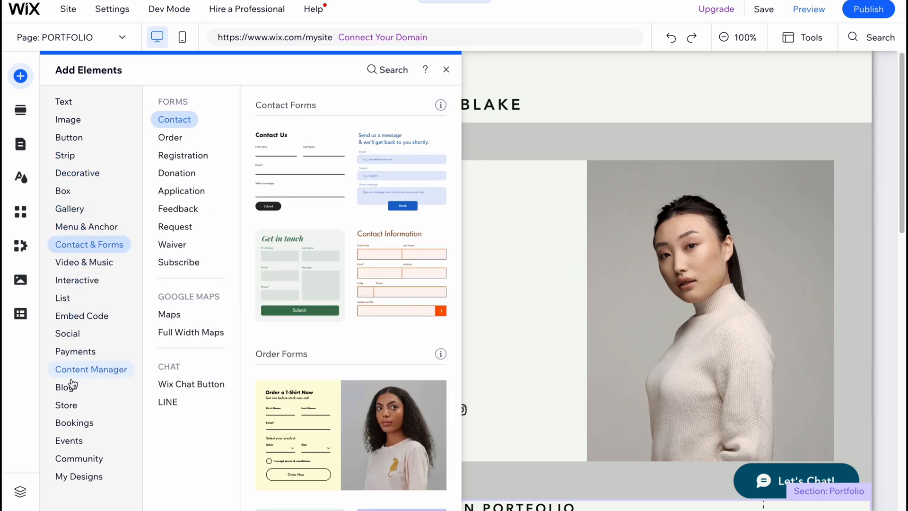
left_click(75, 351)
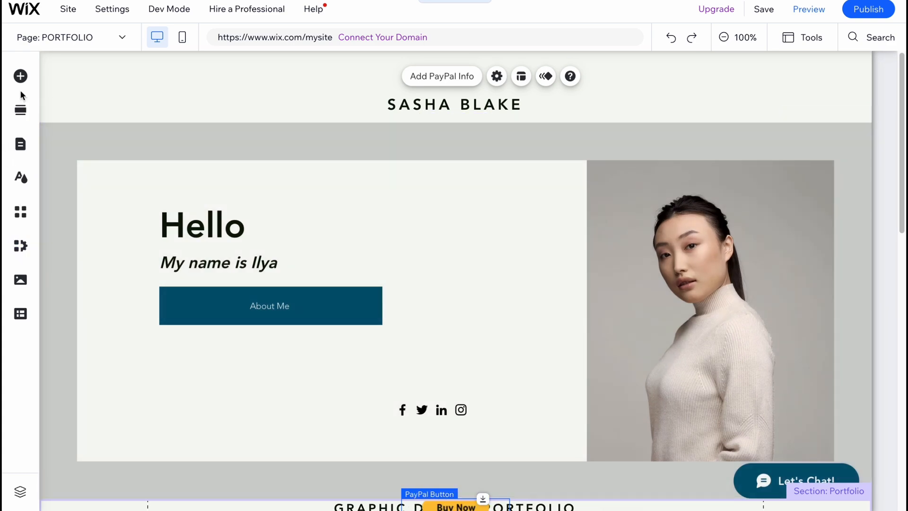
Step: Drag the new button into the About Me column beside the About Me button, then switch to the CONTACT page
left_click(19, 75)
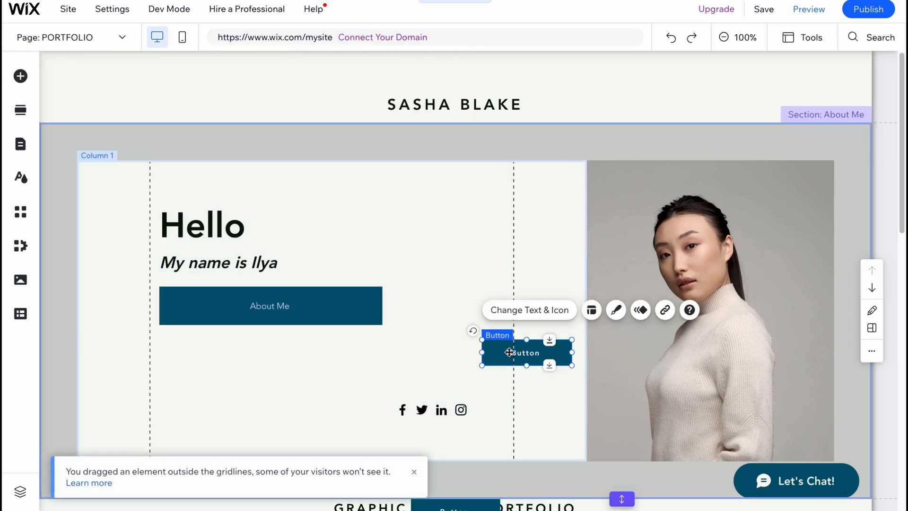
left_click_drag(523, 352, 463, 305)
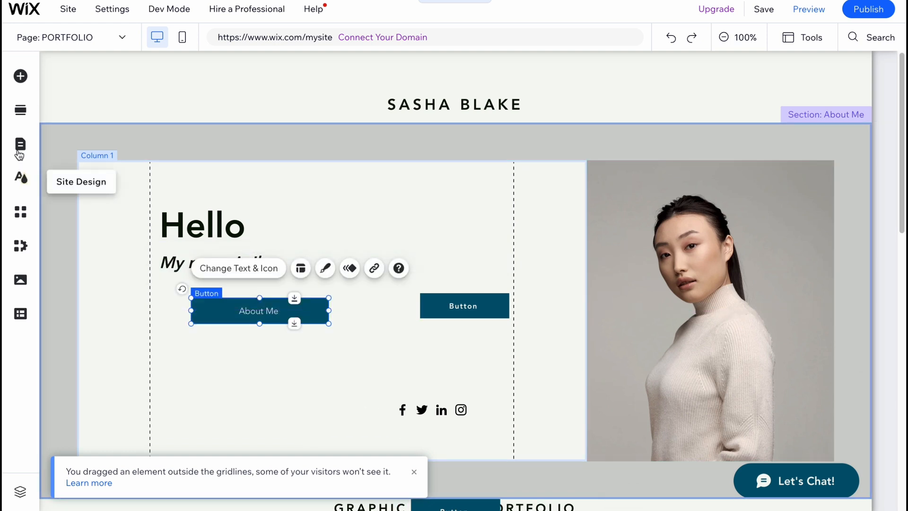
left_click(20, 144)
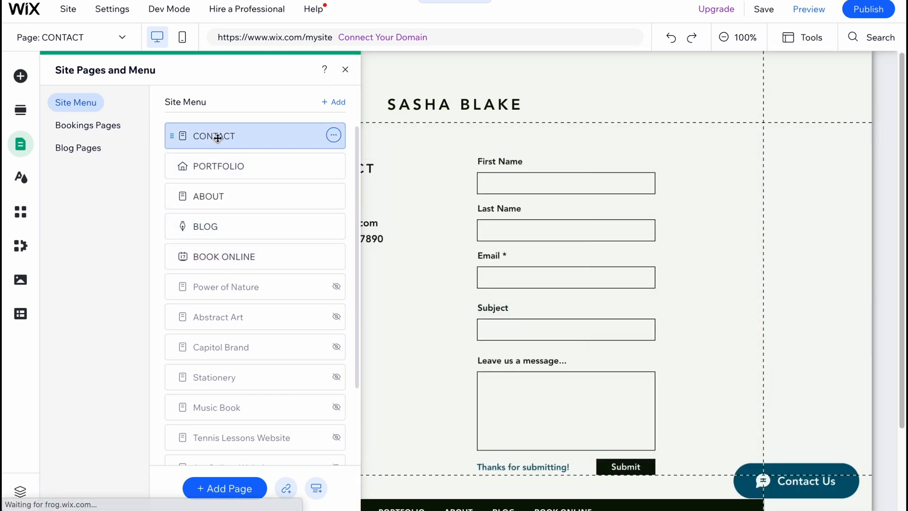
Step: Dismiss the Site Pages and Menu panel so the Contact page's email, phone and form show
left_click(346, 69)
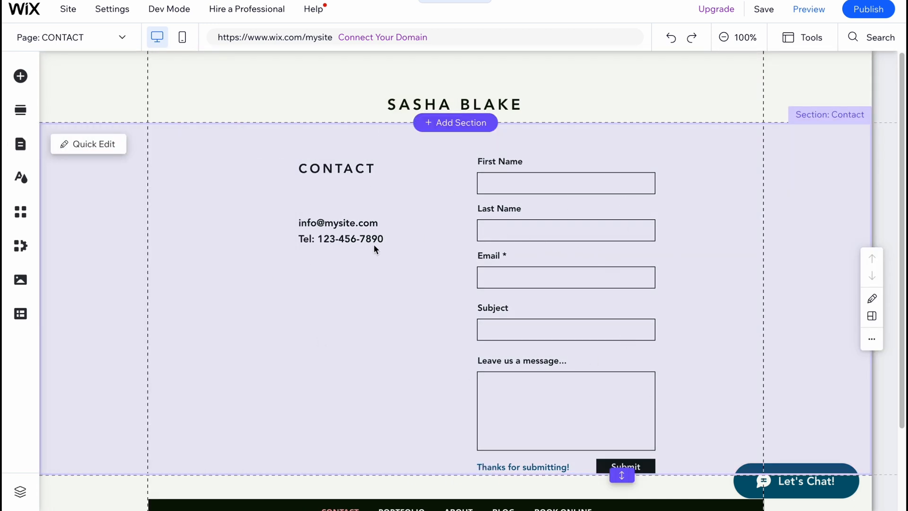
mouse_move(328, 170)
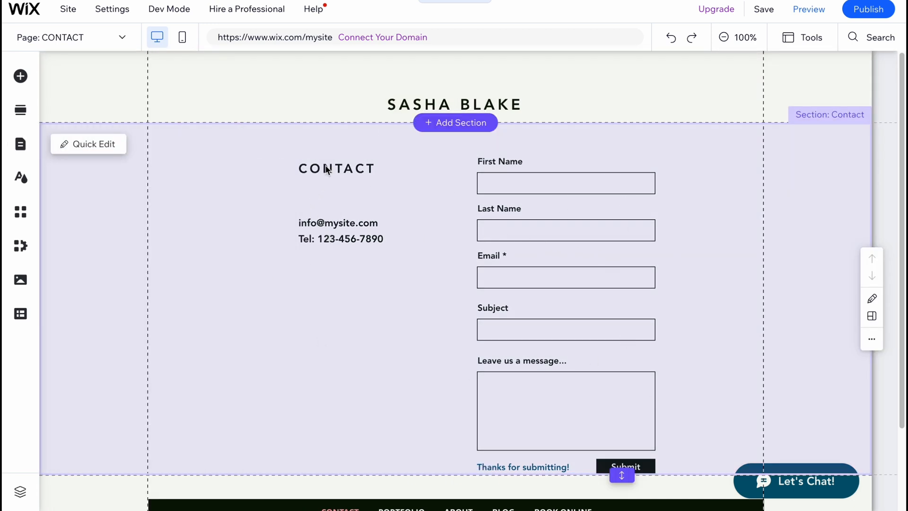
mouse_move(20, 212)
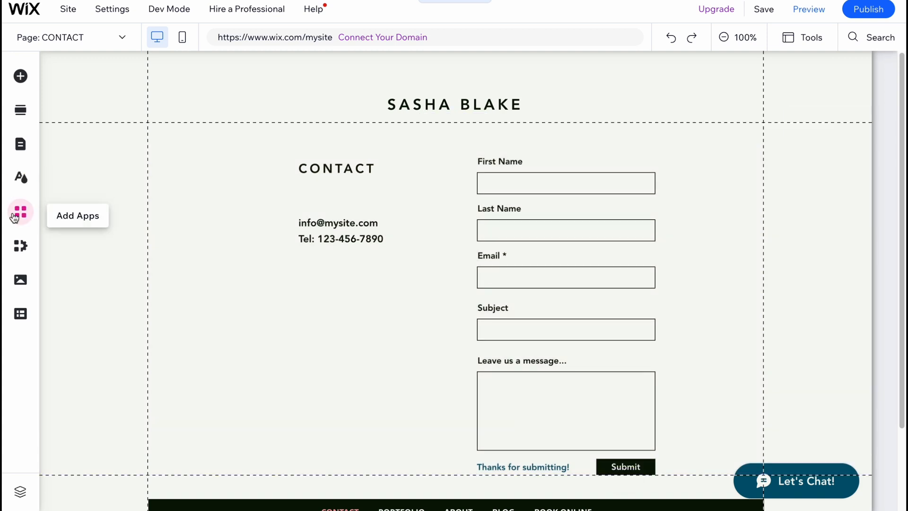
Step: Search the App Market for 'online store', listing 37 matching apps including Wix Stores
left_click(20, 212)
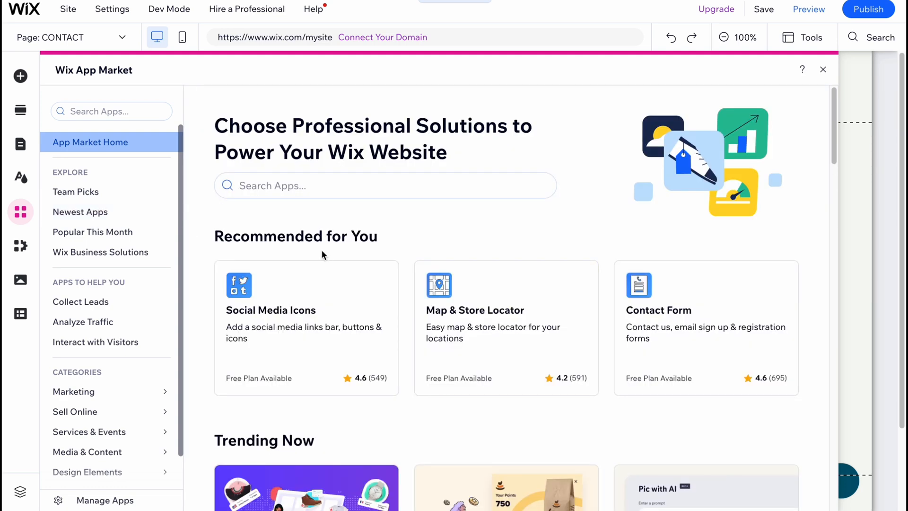
scroll("down", 3)
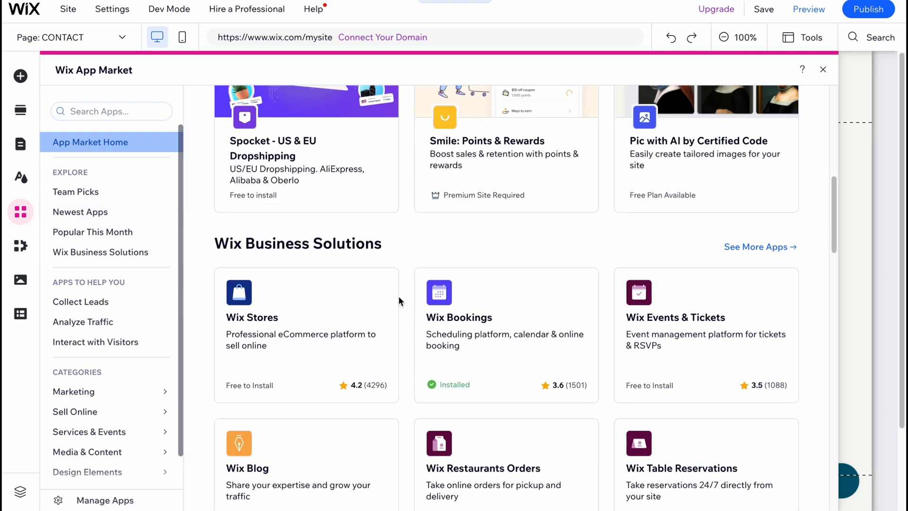
scroll("down", 3)
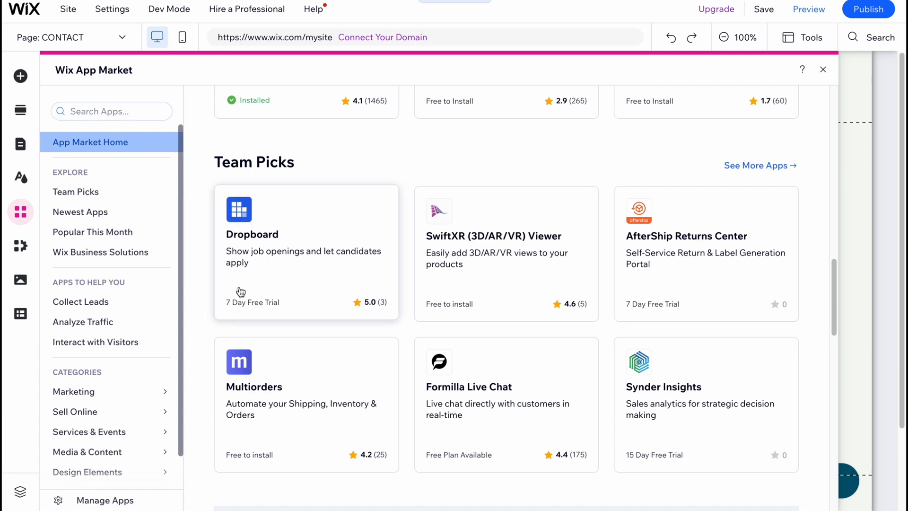
scroll("up", 3)
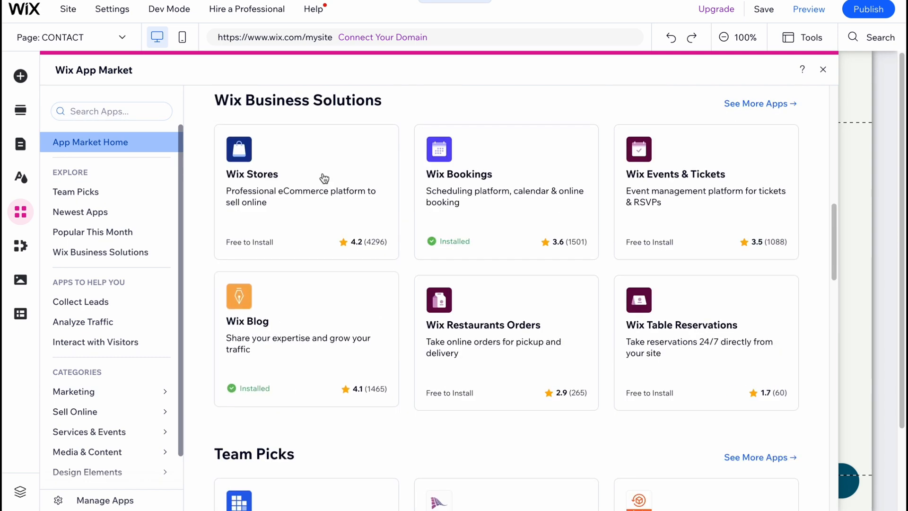
left_click(91, 142)
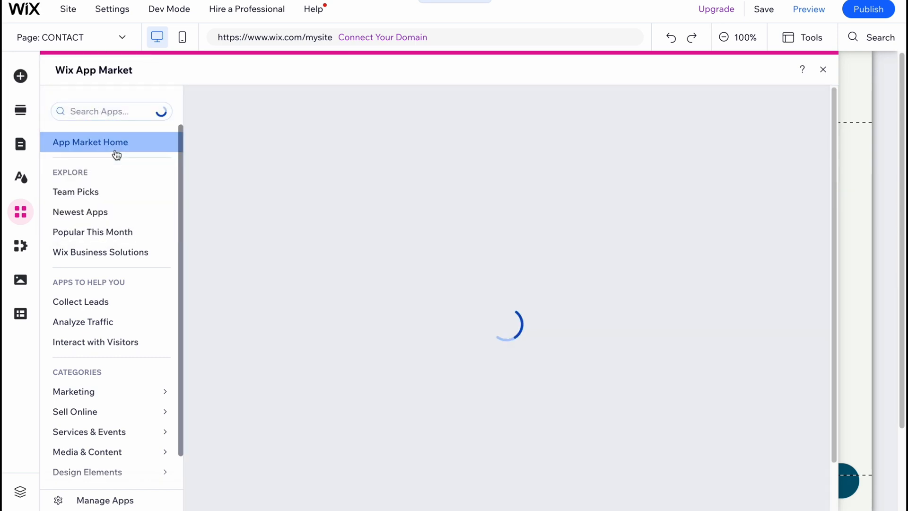
type("online store")
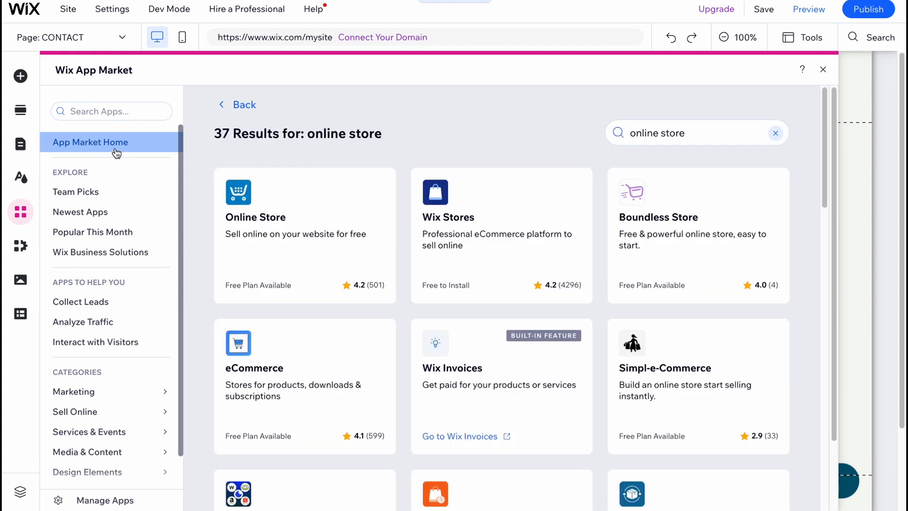
mouse_move(860, 81)
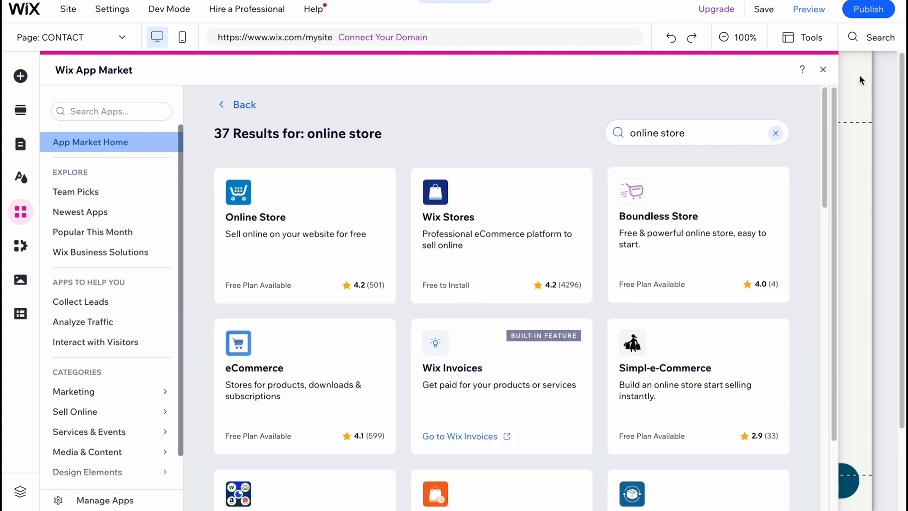
Step: Close the App Market panel, returning to the Contact page's form
left_click(823, 70)
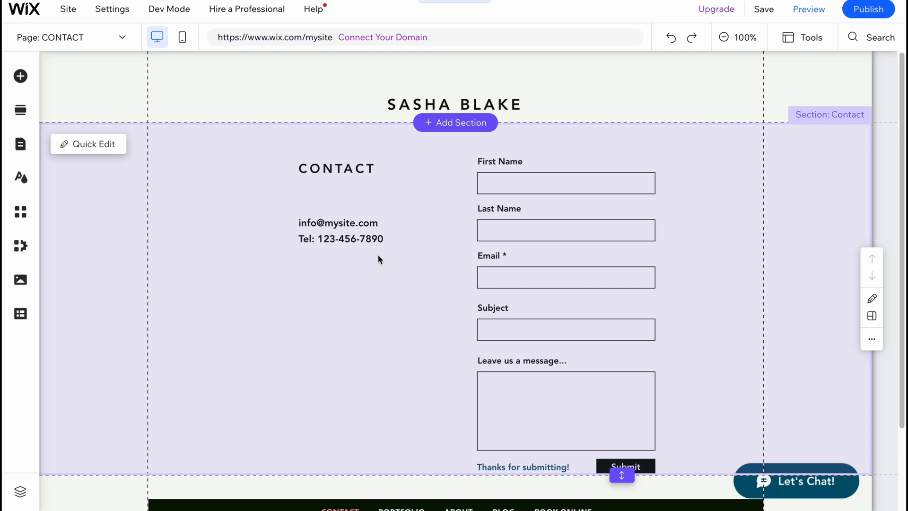
mouse_move(769, 71)
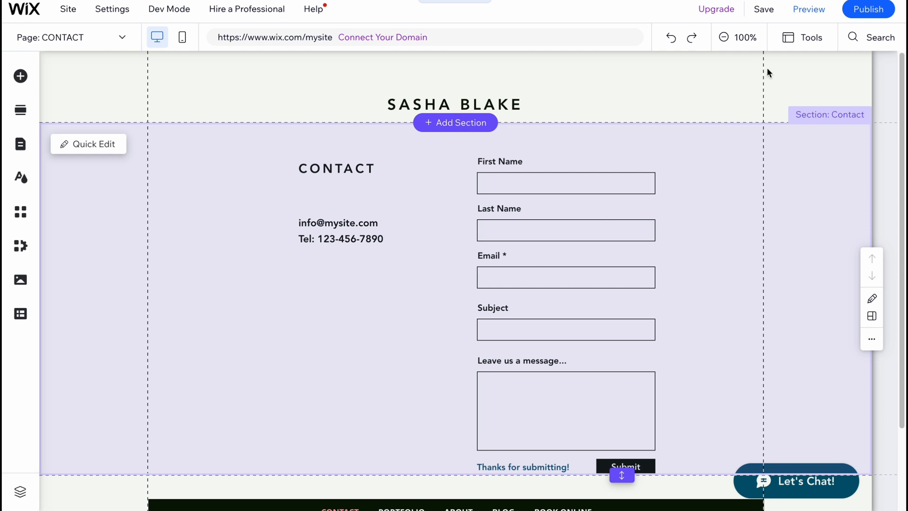
mouse_move(868, 10)
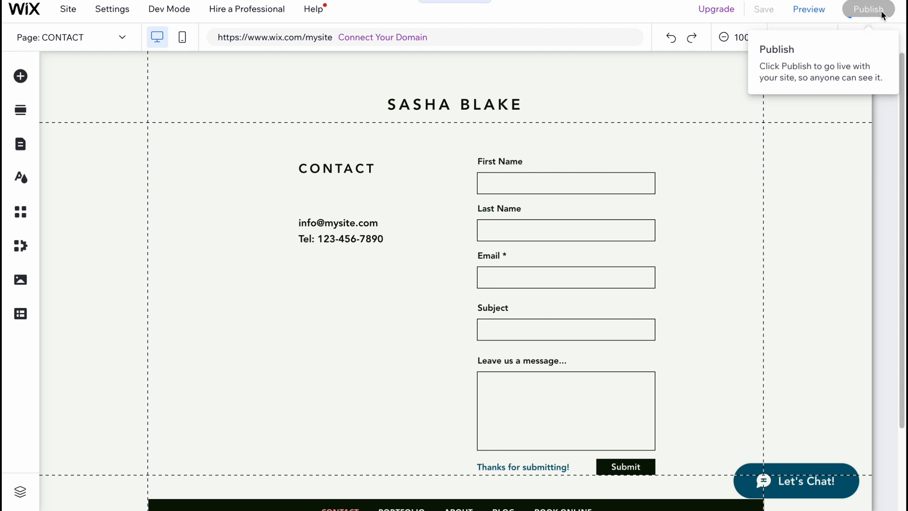
Step: Publish the site, view the live version, then dismiss the congratulations and mobile editing popups
left_click(869, 8)
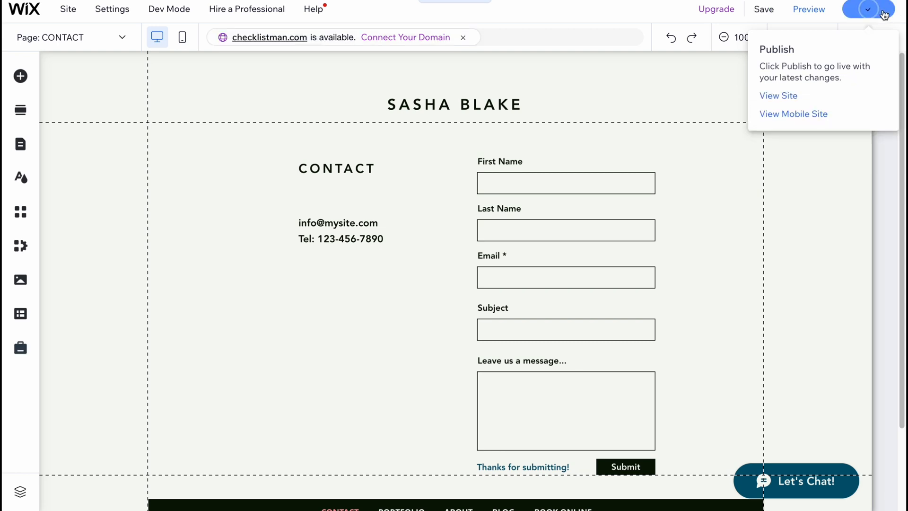
left_click(778, 95)
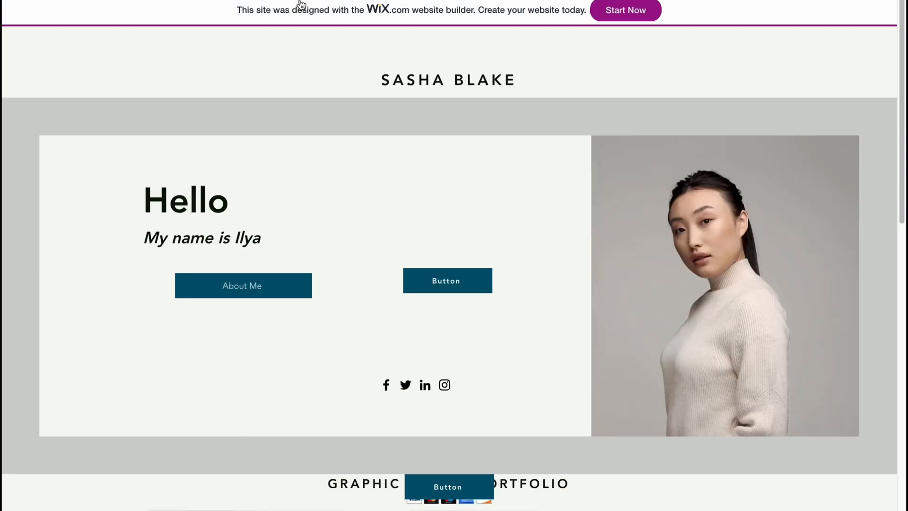
left_click(242, 280)
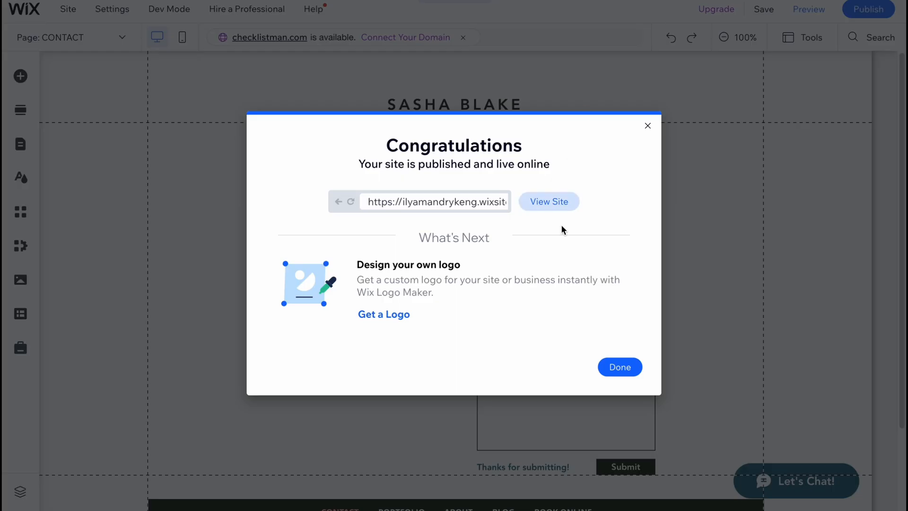
left_click(647, 125)
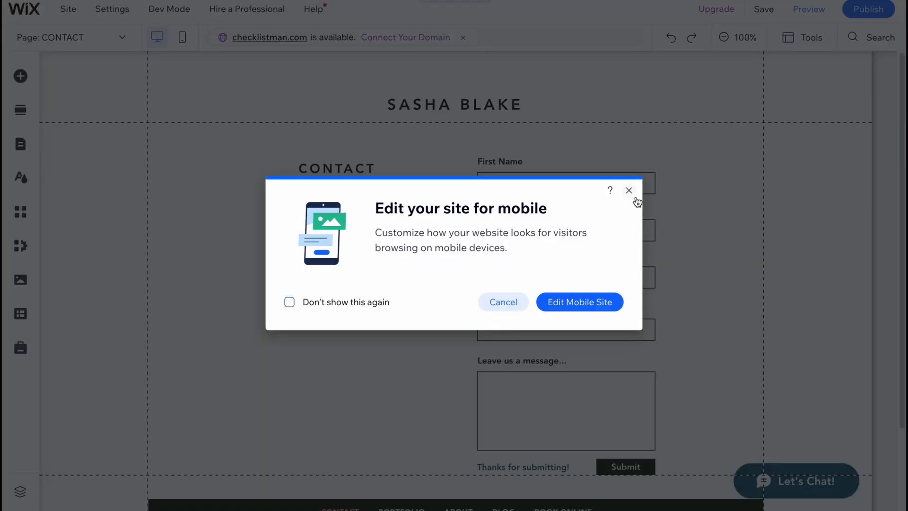
left_click(629, 190)
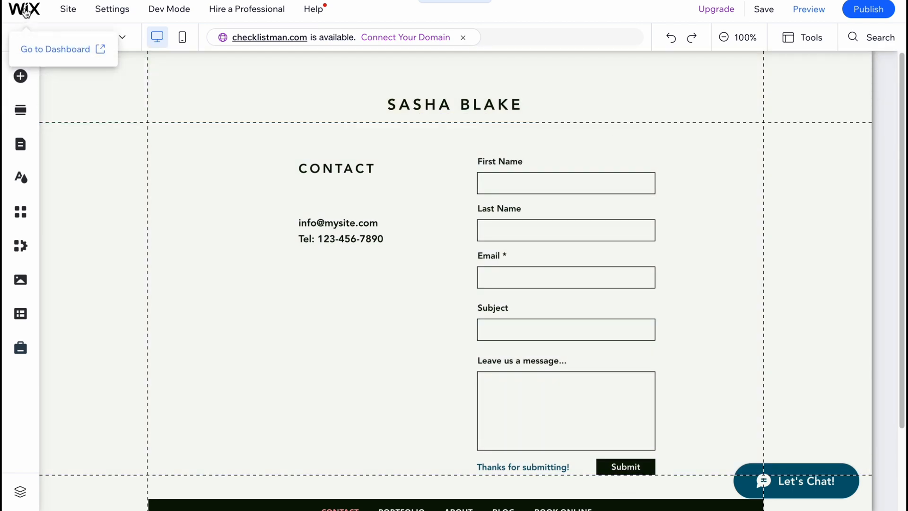
Step: Go from the editor to the site dashboard showing the Welcome, Ilya greeting and setup checklist
left_click(57, 49)
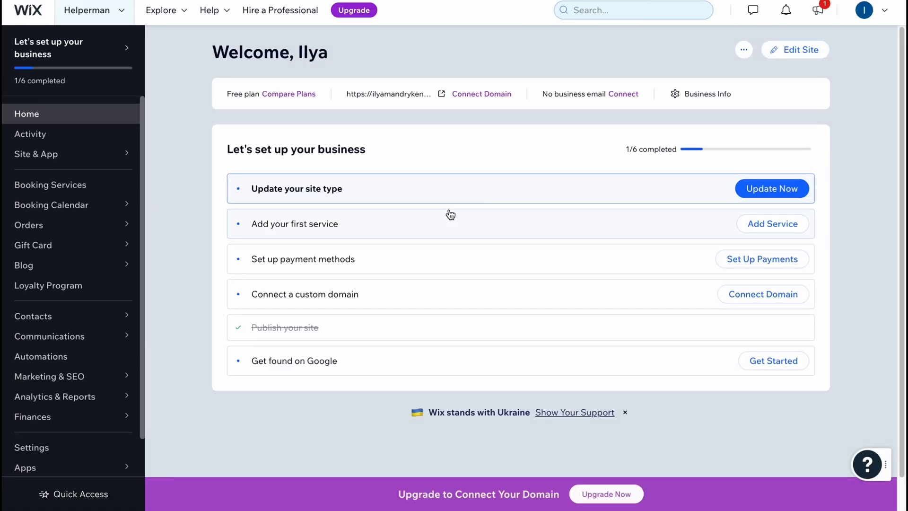
mouse_move(363, 197)
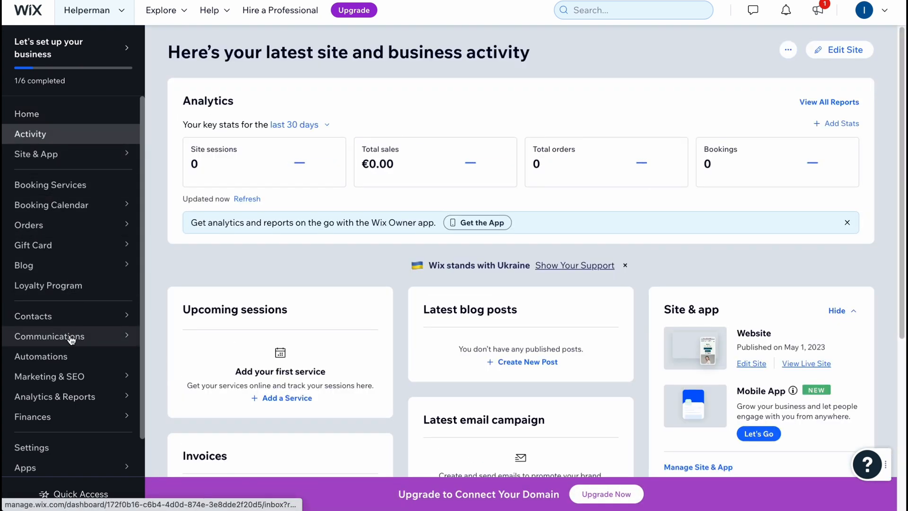
Step: Navigate Marketing & SEO to Marketing Home and the SEO page, ending on the premium plan upgrade page
left_click(50, 376)
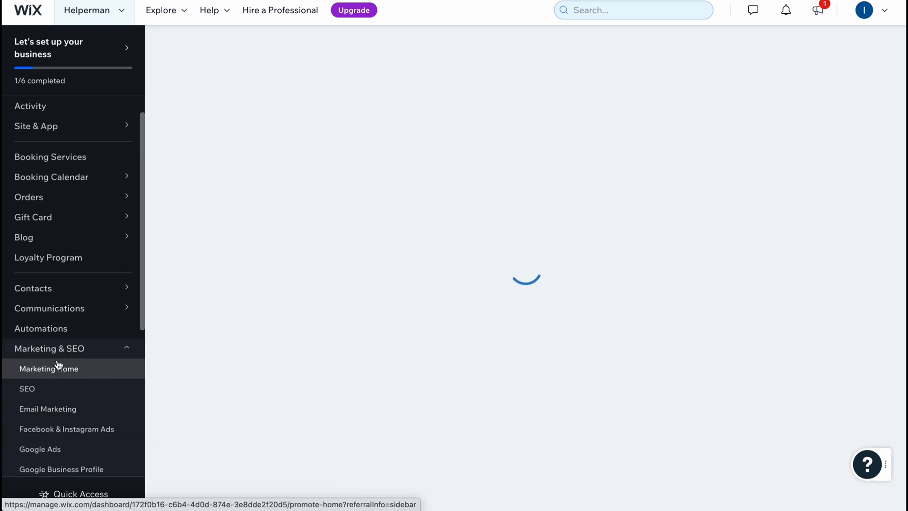
left_click(49, 368)
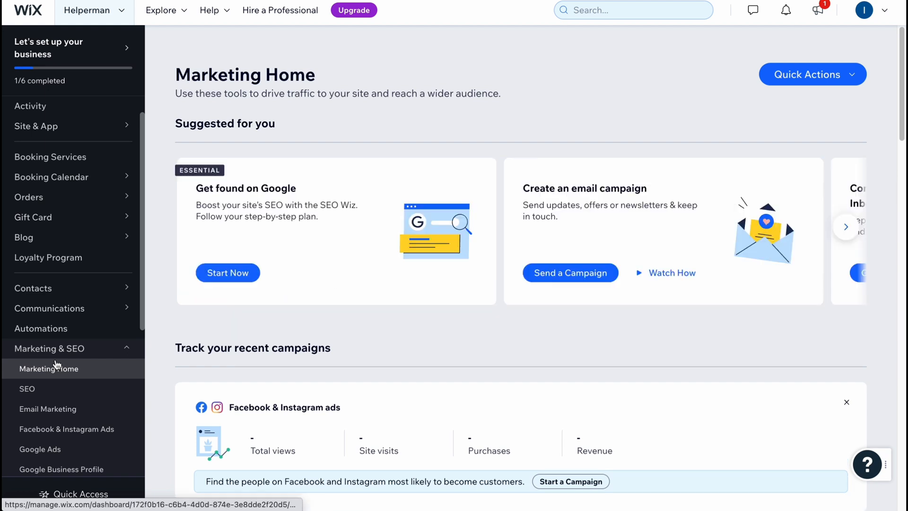
mouse_move(58, 368)
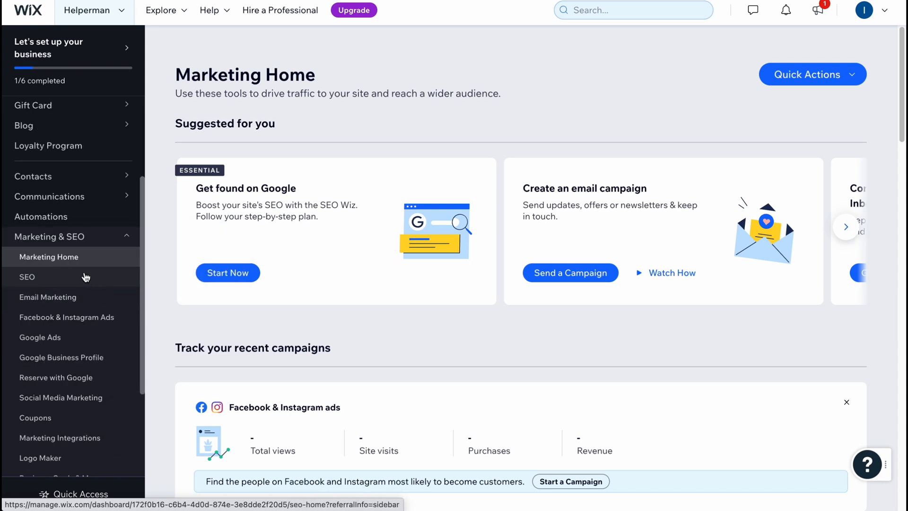
left_click(26, 276)
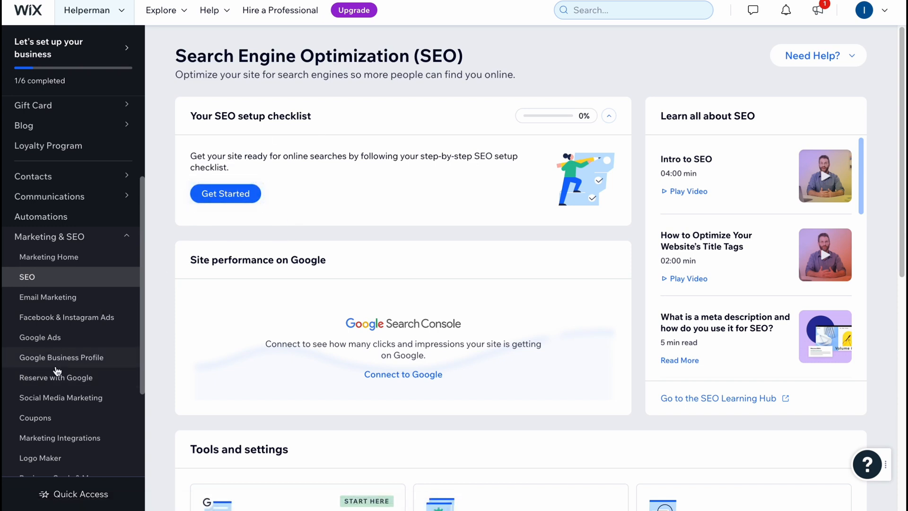
scroll("down", 3)
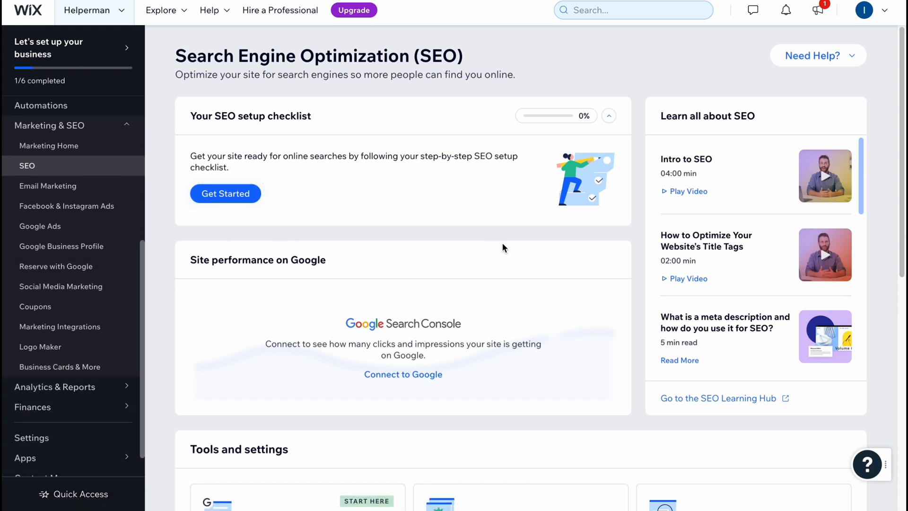
left_click(353, 10)
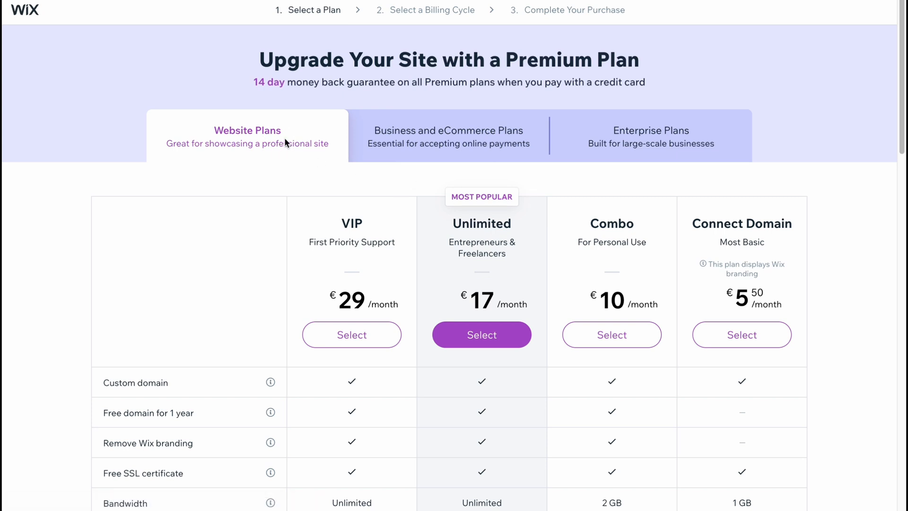
Step: Scroll the Website Plans, check the Enterprise Plans, and finish on Business VIP, Unlimited and Basic prices
scroll("down", 3)
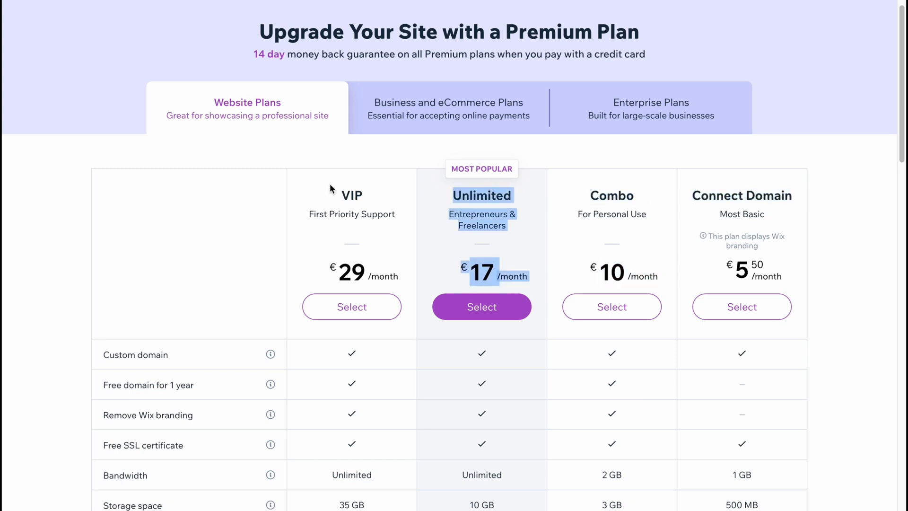
scroll("down", 3)
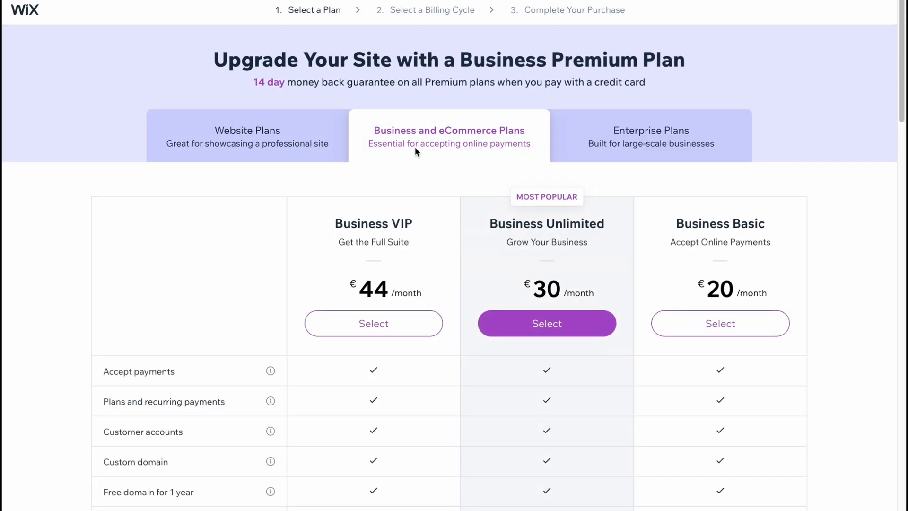
mouse_move(414, 288)
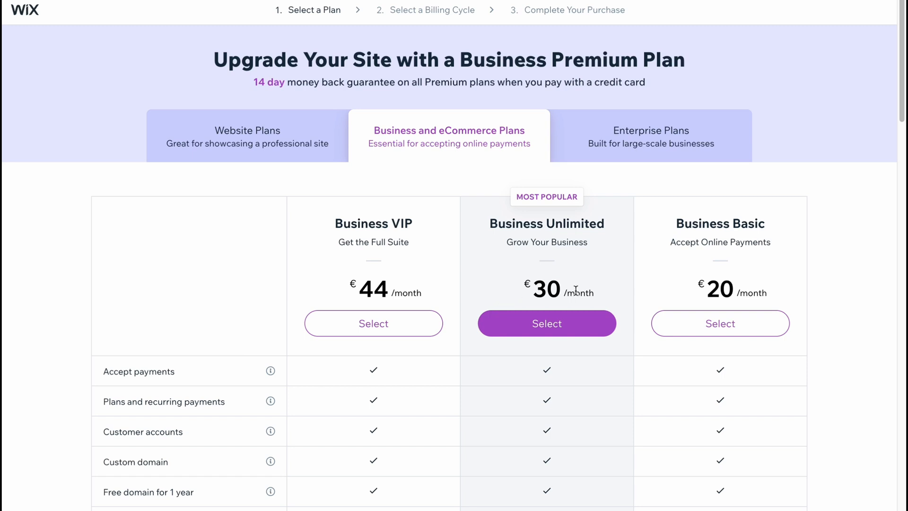
mouse_move(681, 147)
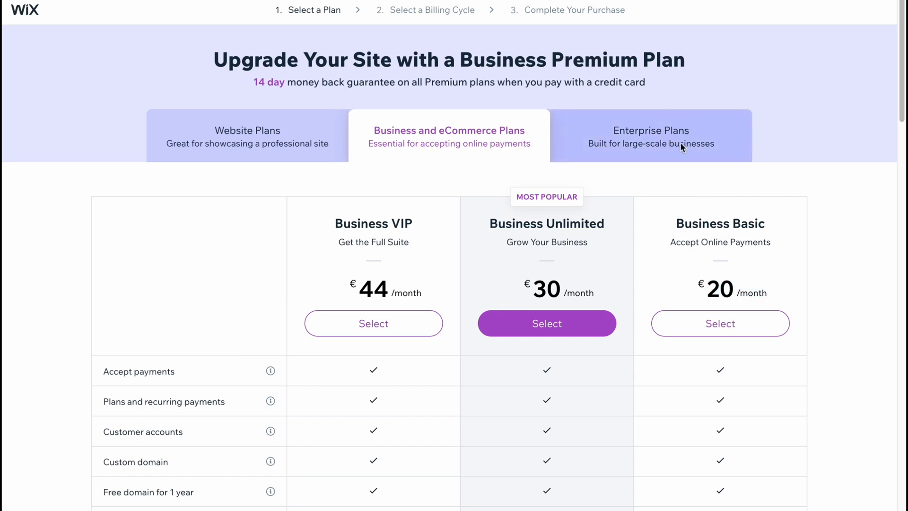
left_click(651, 136)
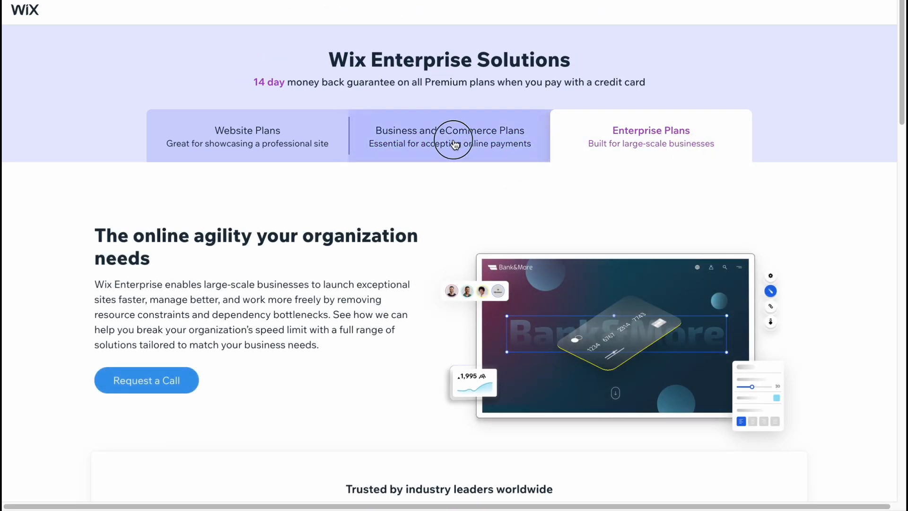
left_click(451, 137)
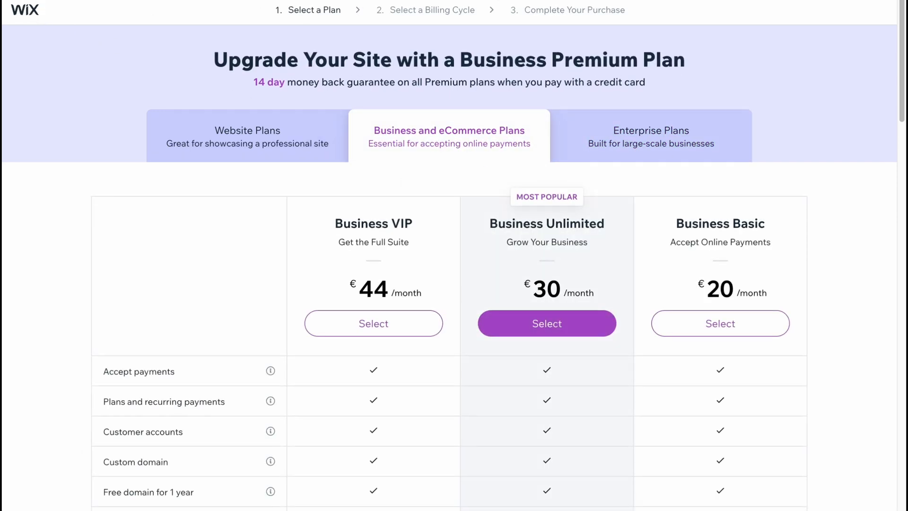
mouse_move(198, 66)
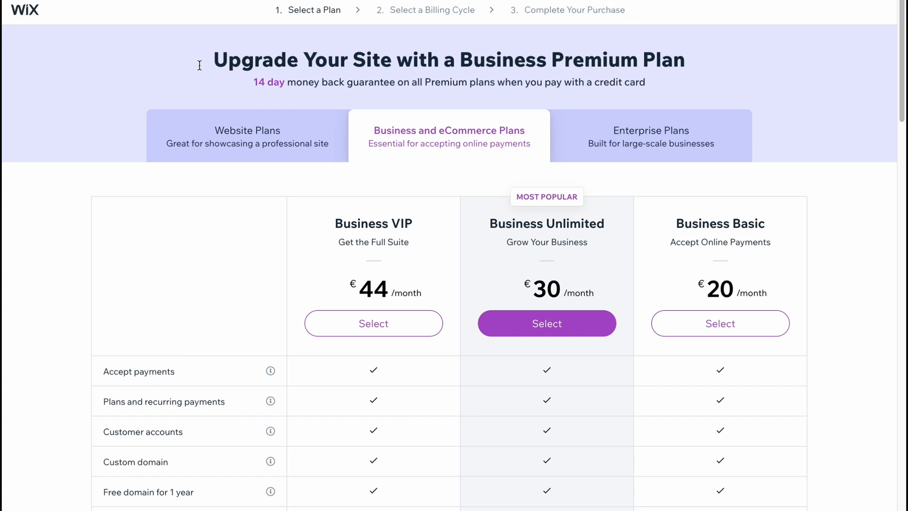
mouse_move(439, 137)
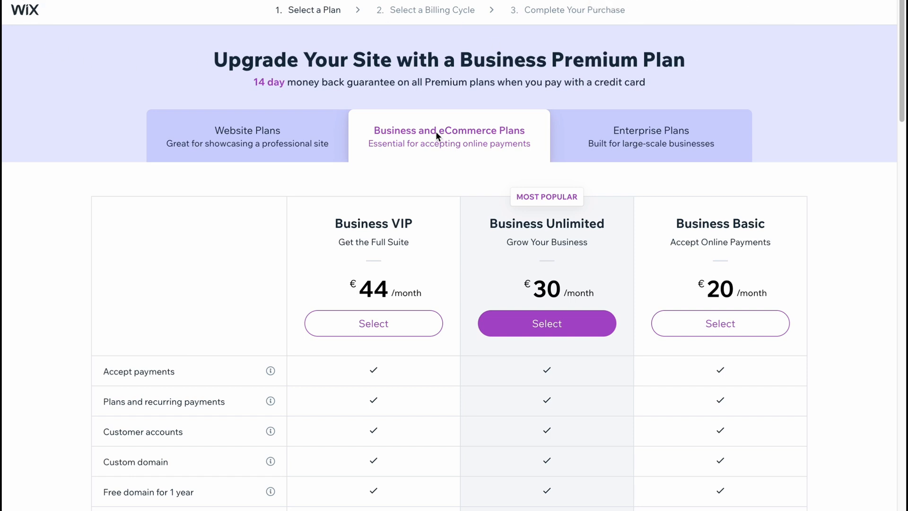